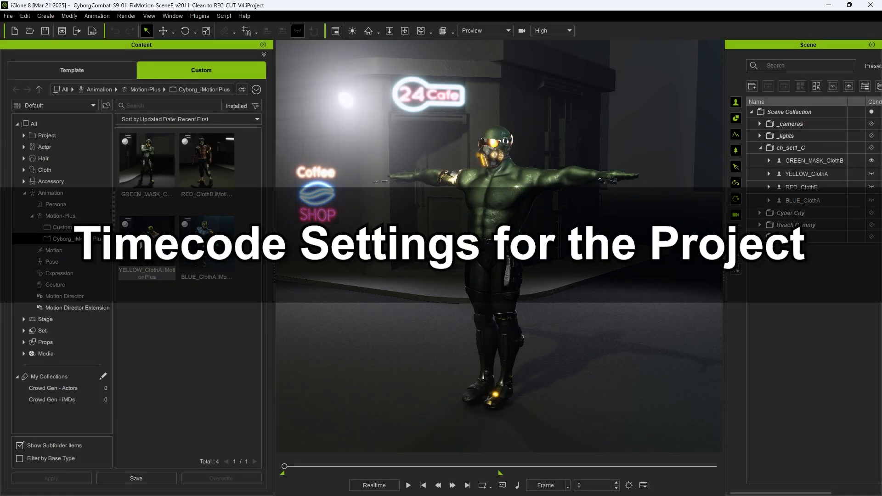
Set the project to 24 fps, 3000 end frames and timecode as the time unit
left_click(24, 15)
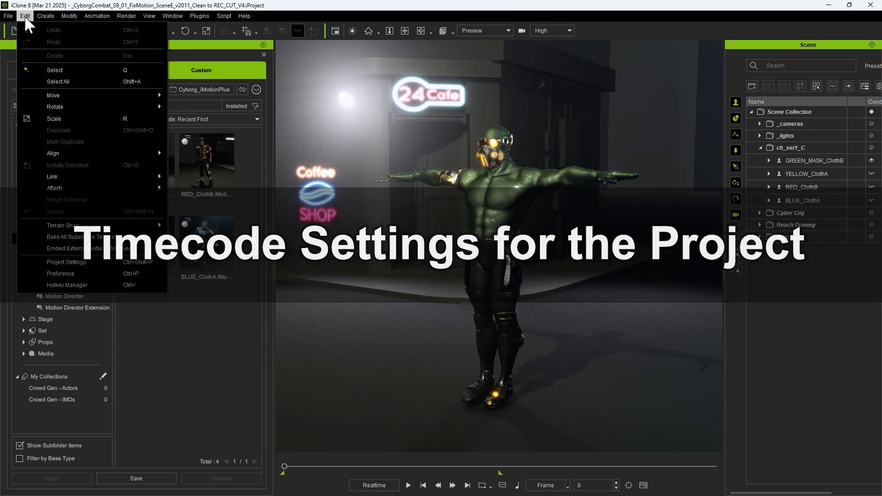
mouse_move(66, 262)
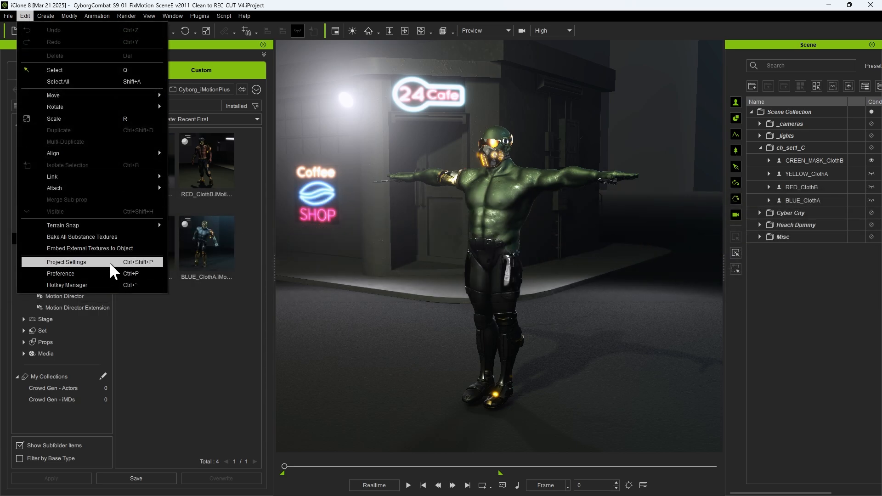
left_click(66, 262)
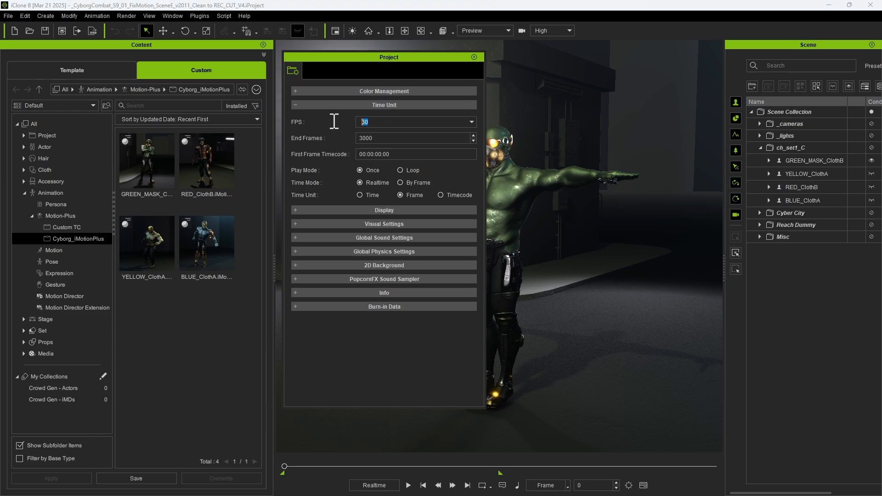
type("24")
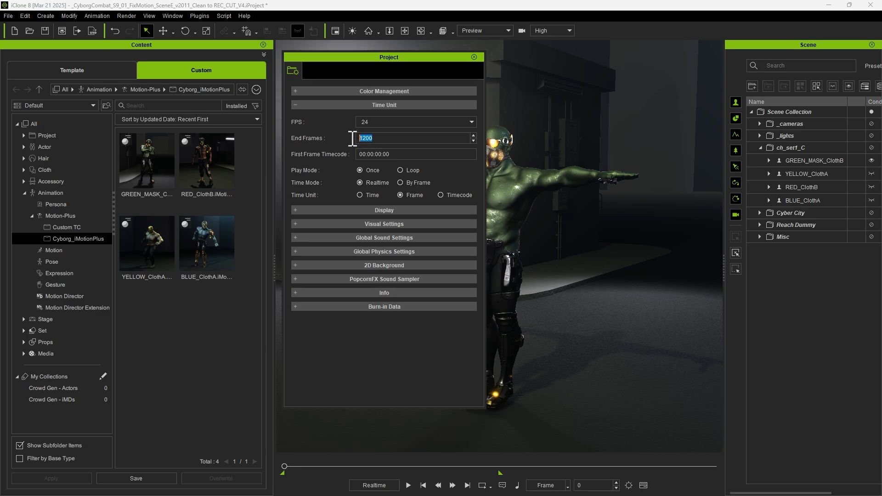
type("3000")
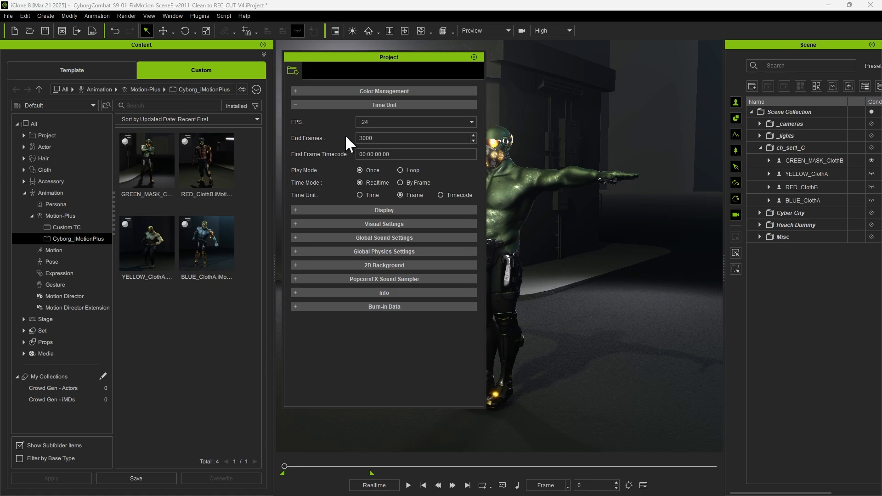
mouse_move(321, 204)
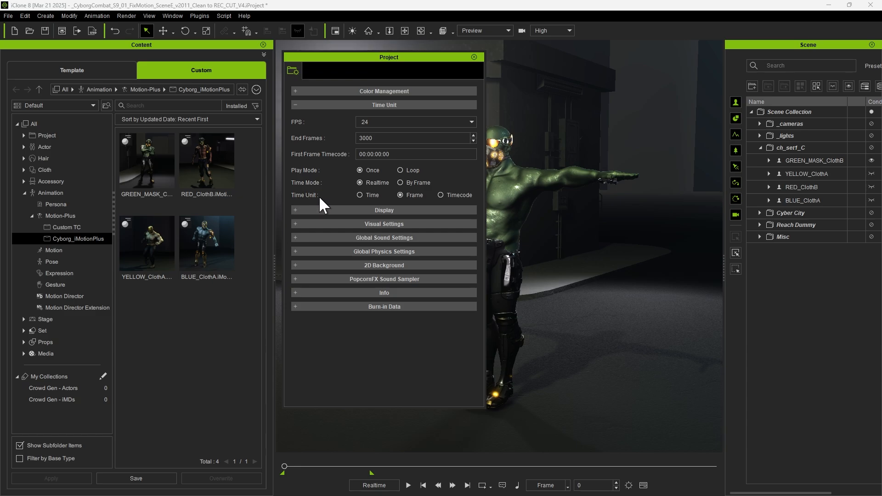
left_click(441, 194)
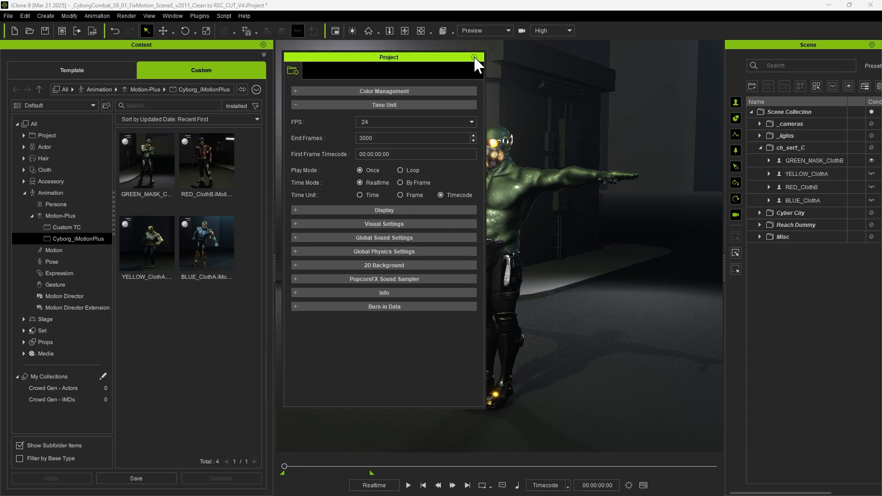
left_click(474, 57)
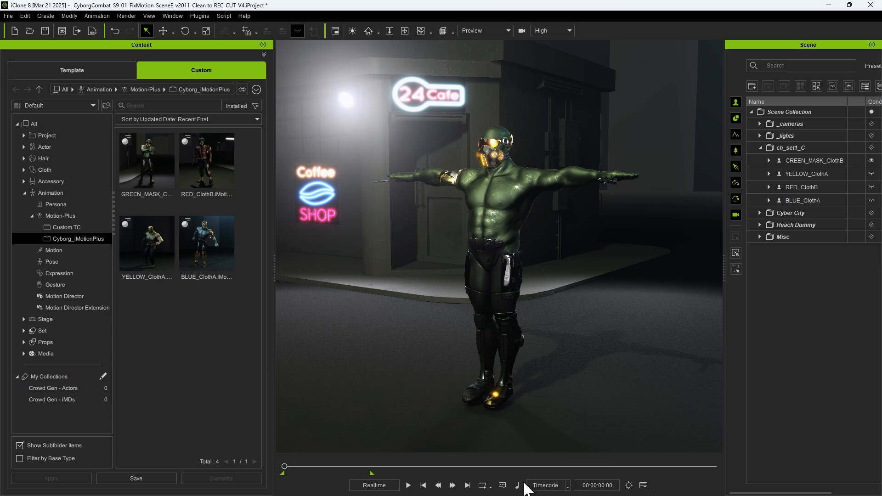
mouse_move(159, 169)
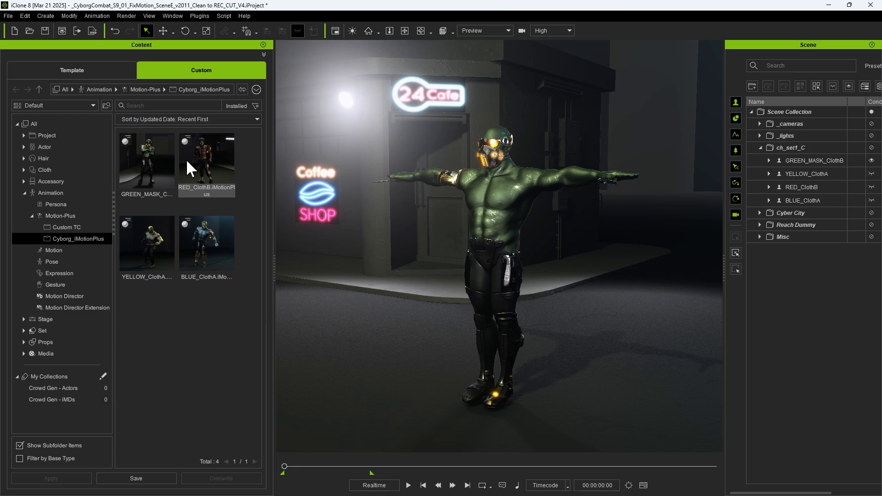
right_click(146, 164)
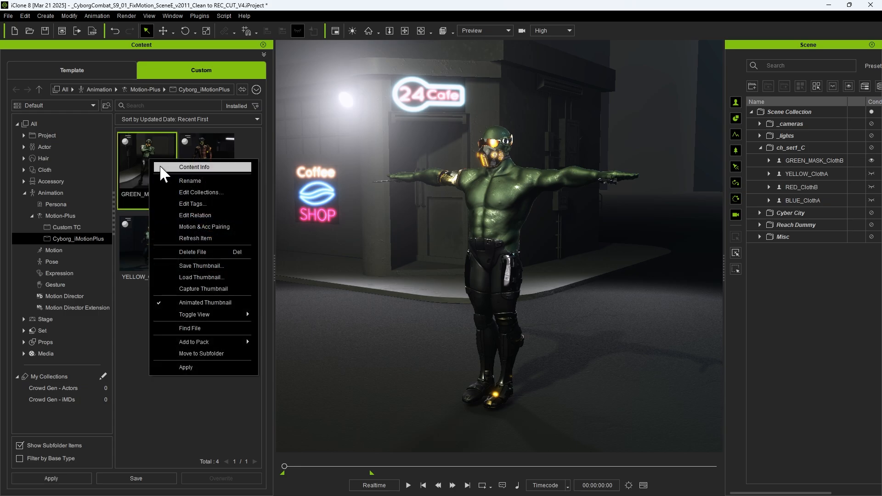
left_click(194, 166)
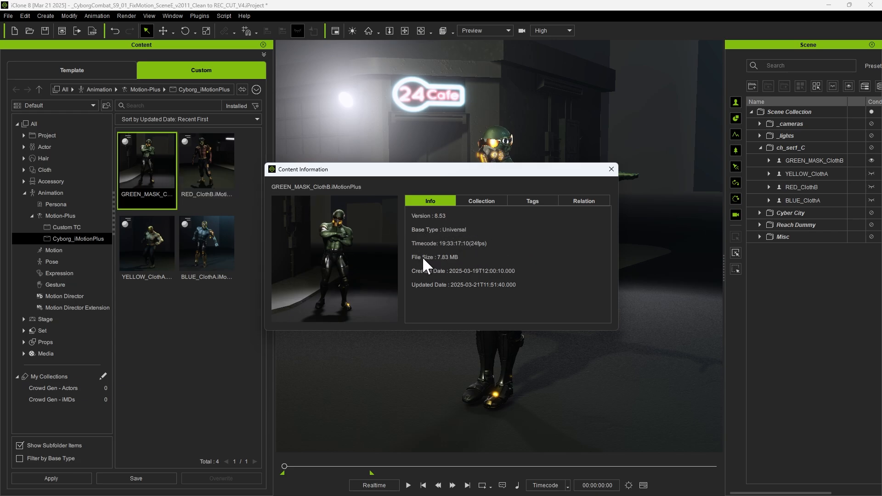
mouse_move(445, 249)
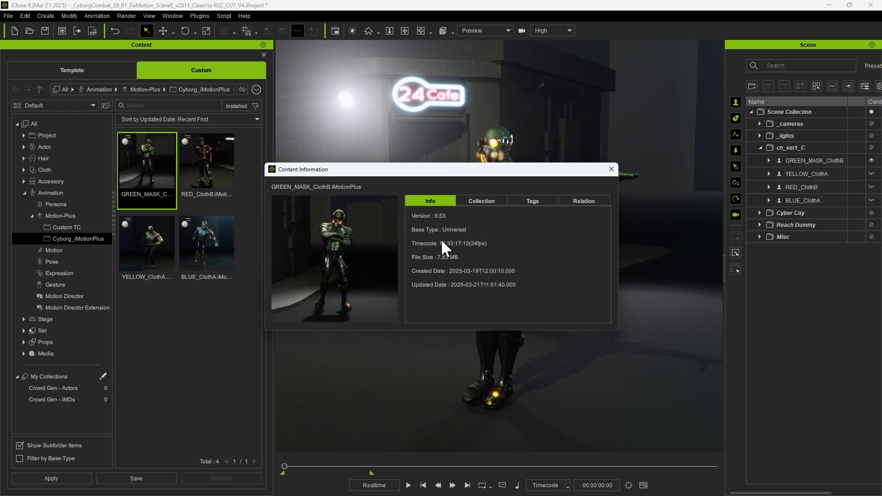
left_click(610, 169)
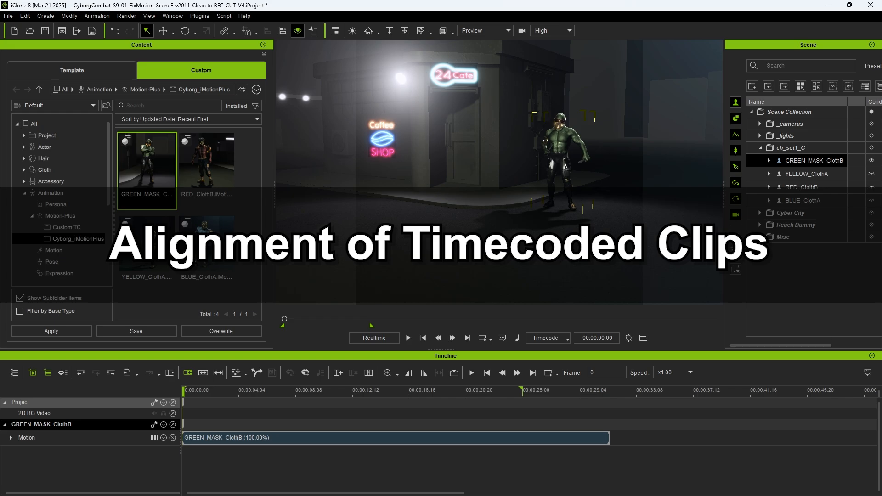
mouse_move(265, 419)
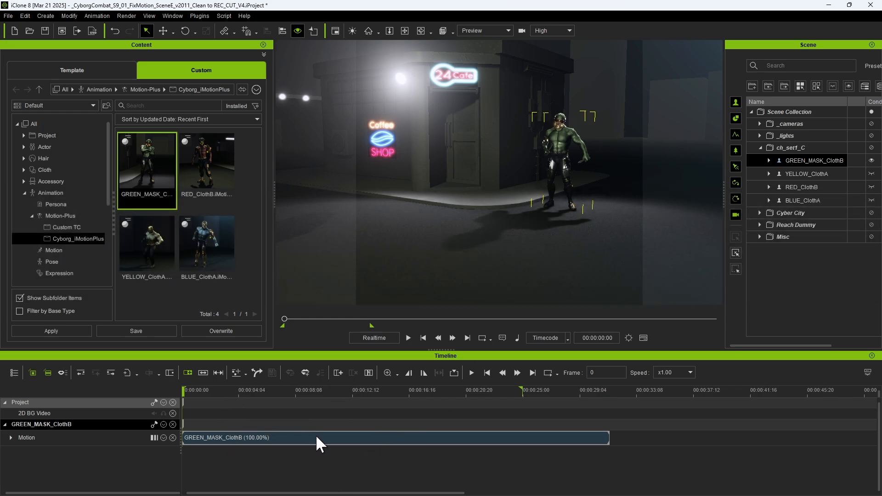
mouse_move(318, 442)
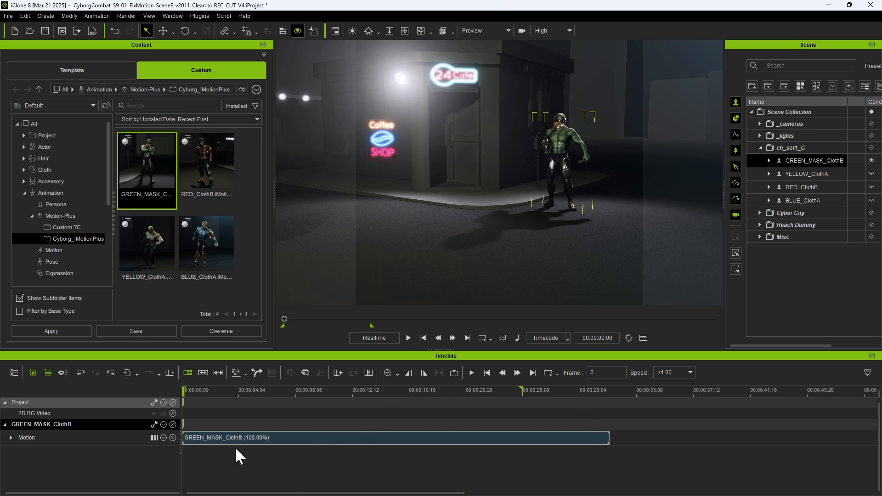
mouse_move(171, 397)
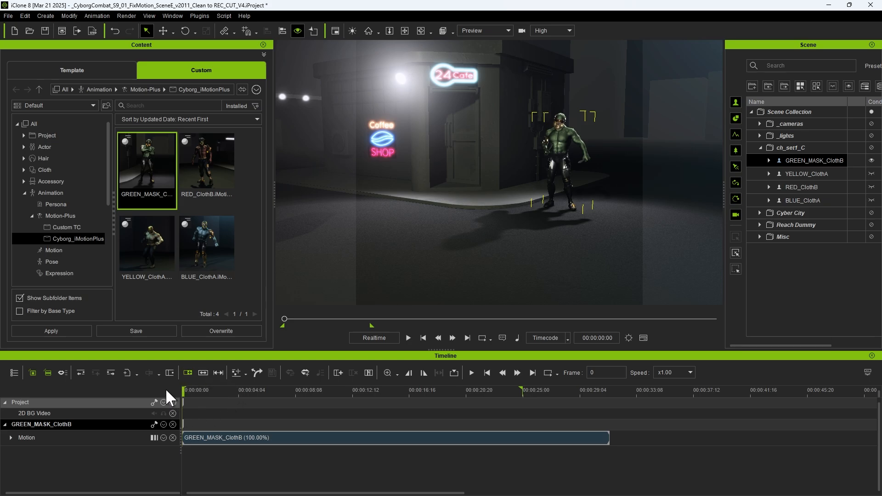
mouse_move(567, 325)
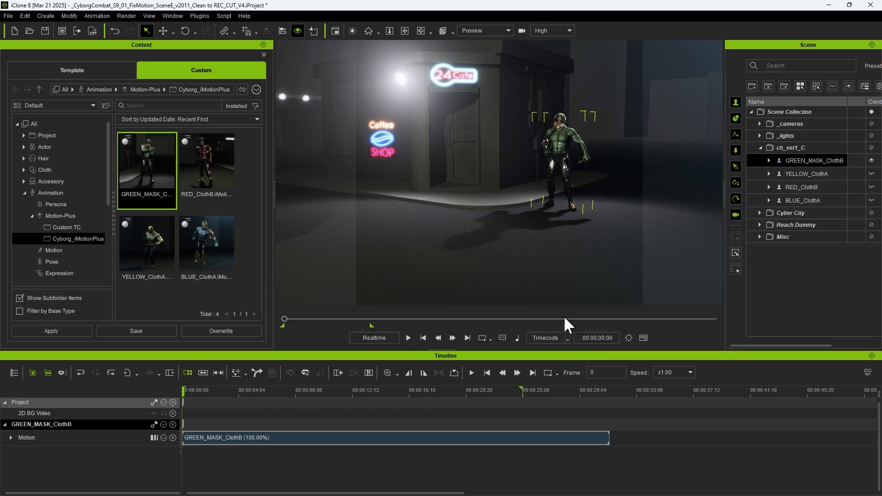
mouse_move(297, 455)
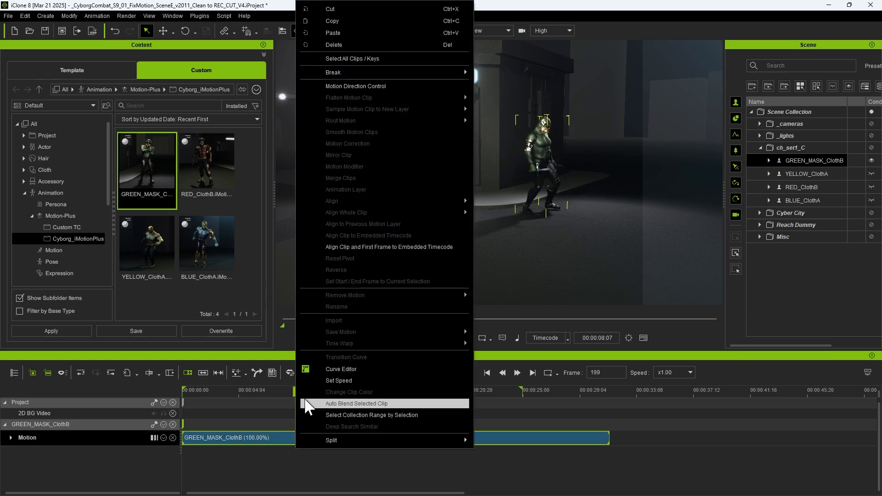
mouse_move(375, 252)
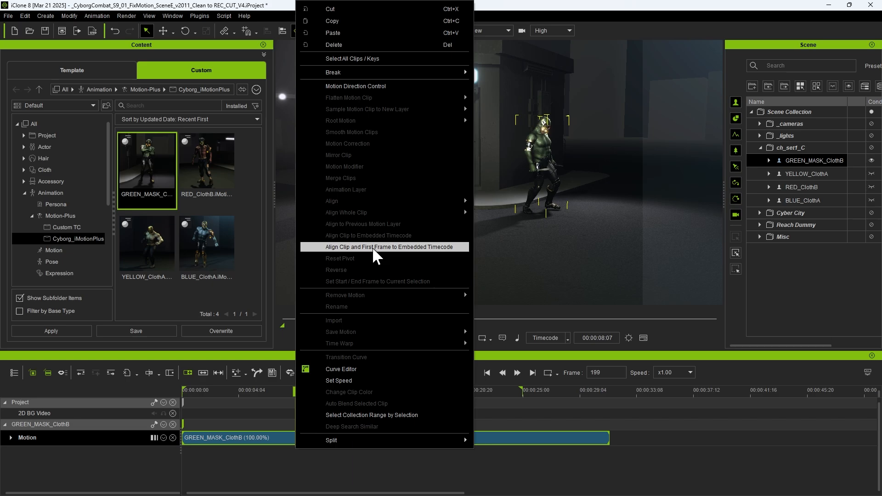
mouse_move(388, 259)
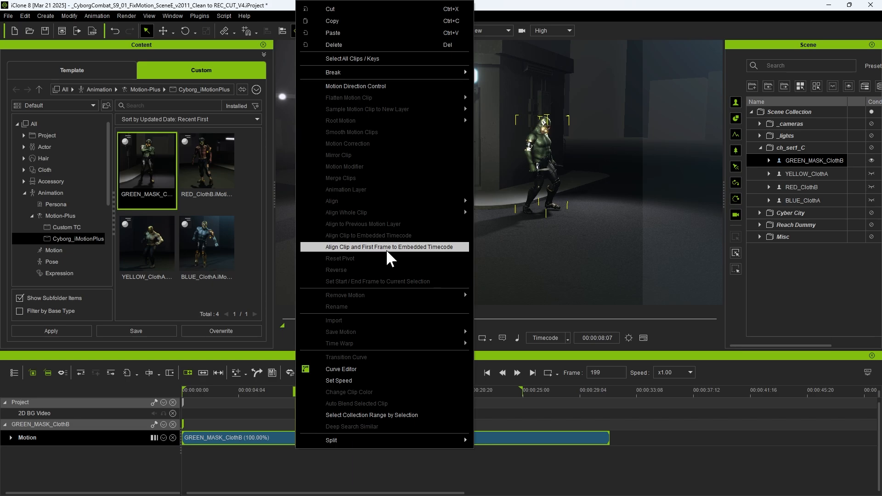
Align the GREEN_MASK_ClothB clip and first frame to embedded timecode 19:33:17:10
left_click(385, 246)
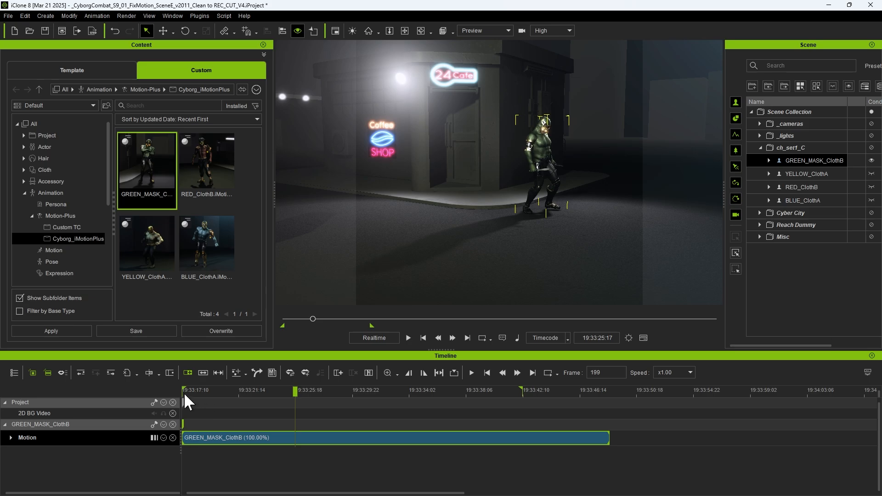
mouse_move(218, 402)
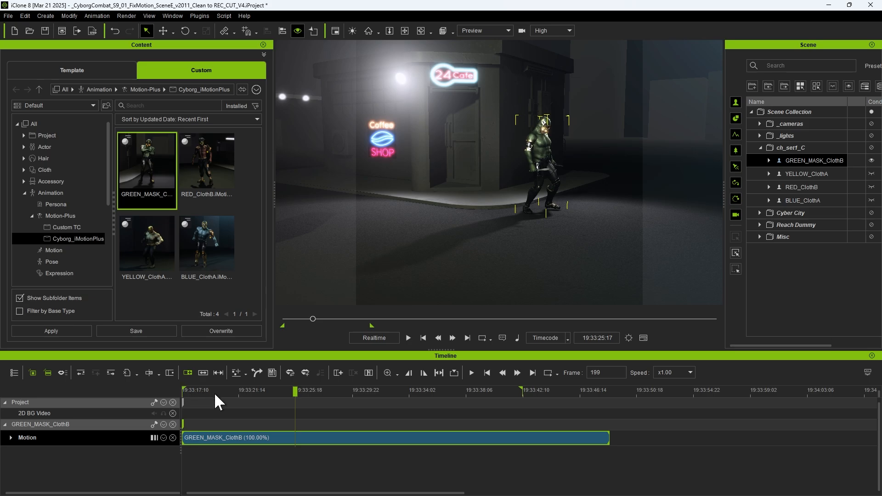
mouse_move(612, 324)
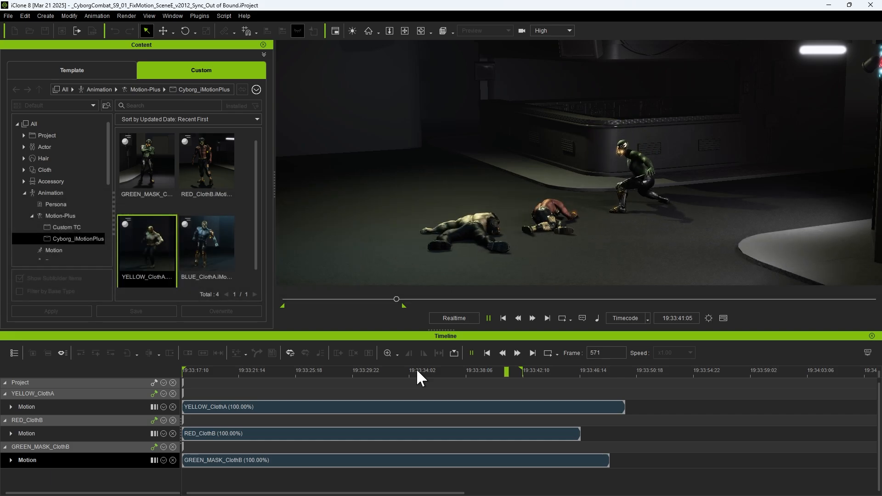
Align GREEN_MASK_ClothB to embedded timecode and view the invalid clips list
right_click(297, 460)
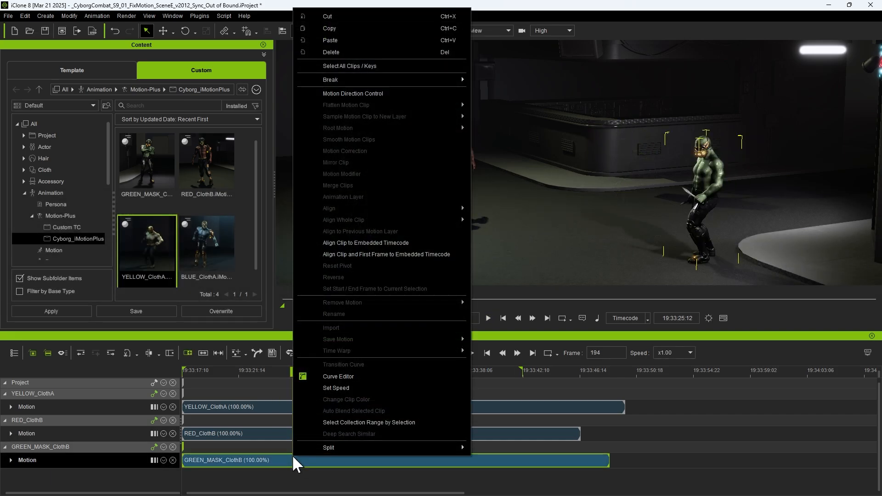
mouse_move(386, 255)
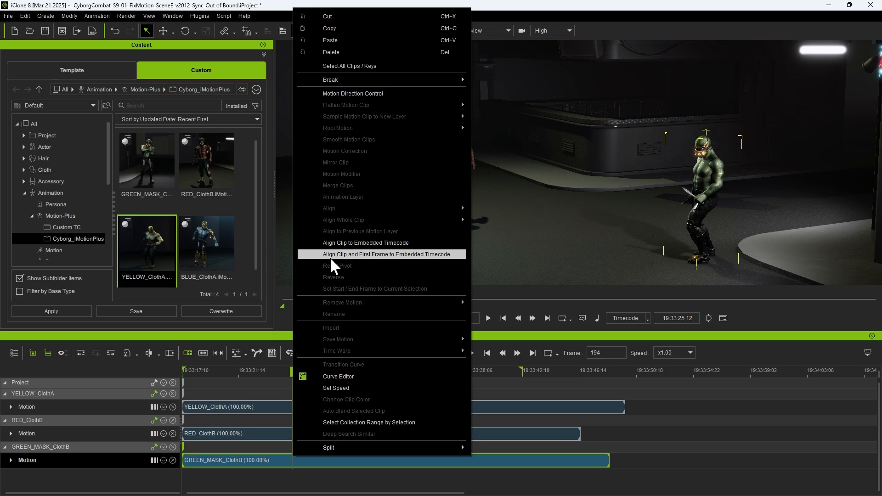
mouse_move(417, 262)
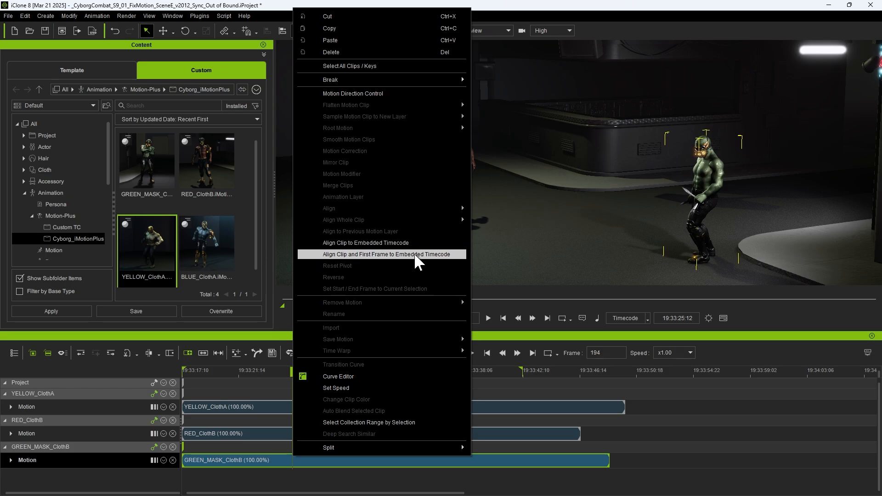
left_click(387, 254)
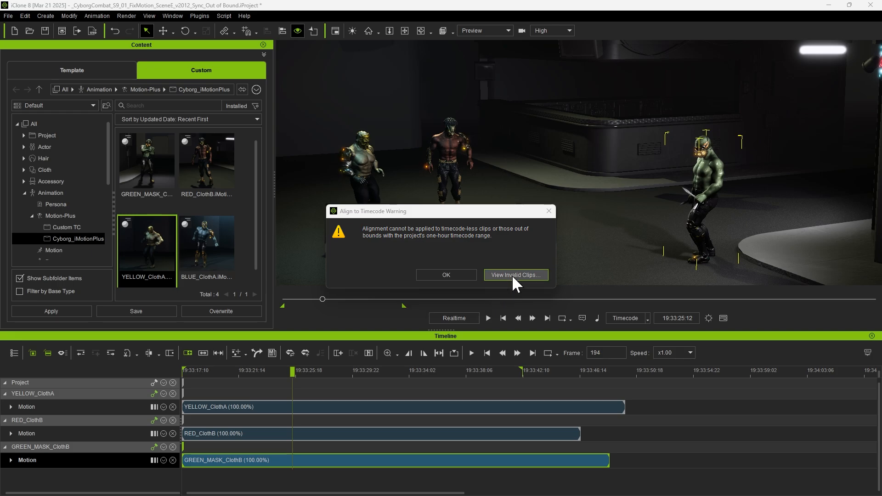
left_click(514, 275)
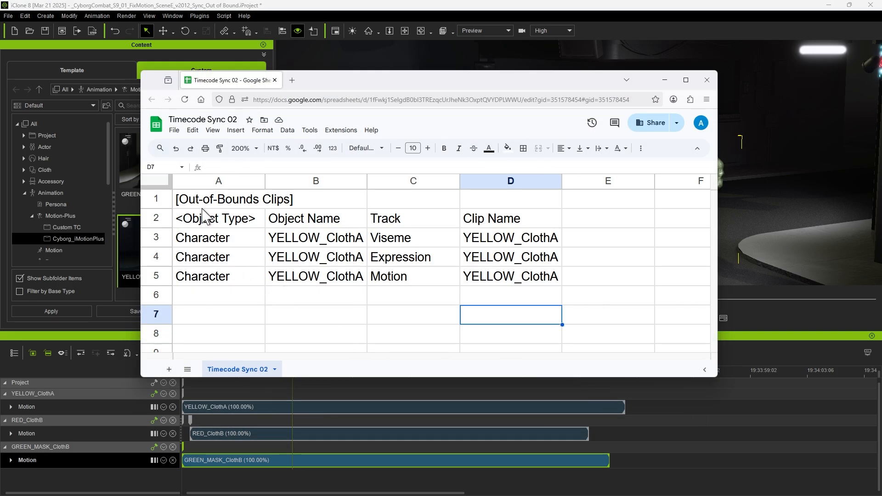
left_click(219, 199)
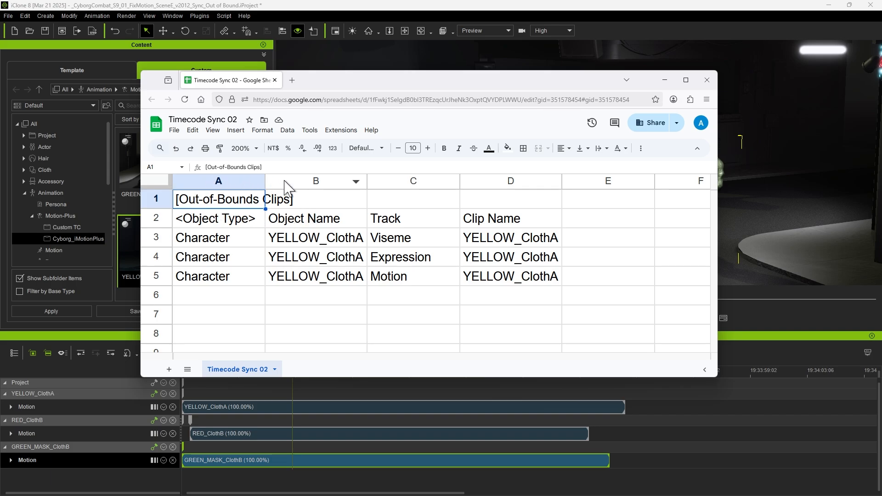
left_click_drag(315, 236, 315, 277)
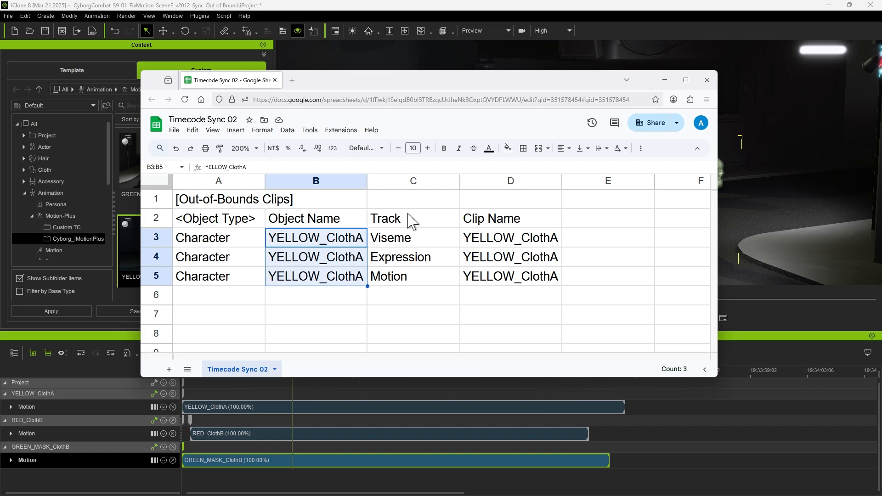
left_click(705, 79)
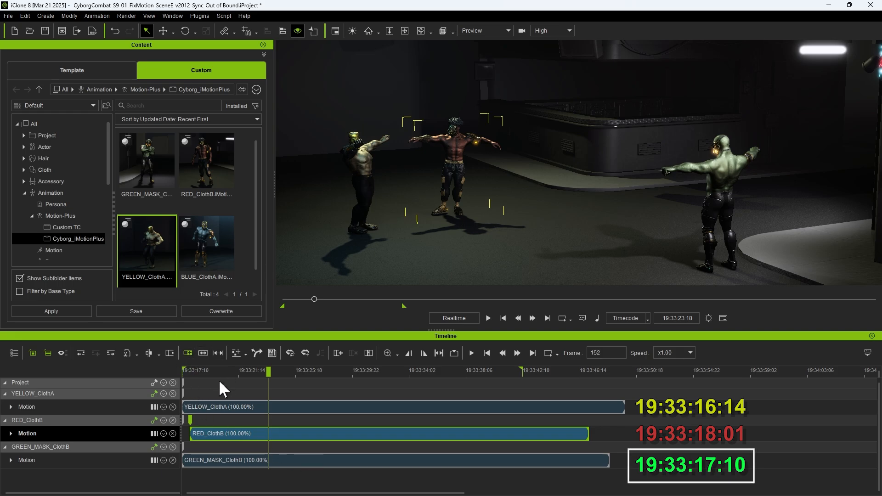
mouse_move(265, 440)
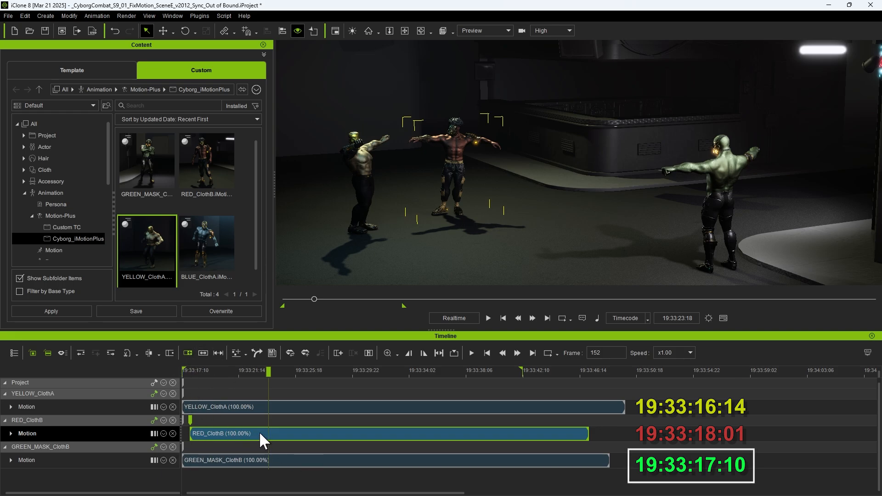
mouse_move(264, 439)
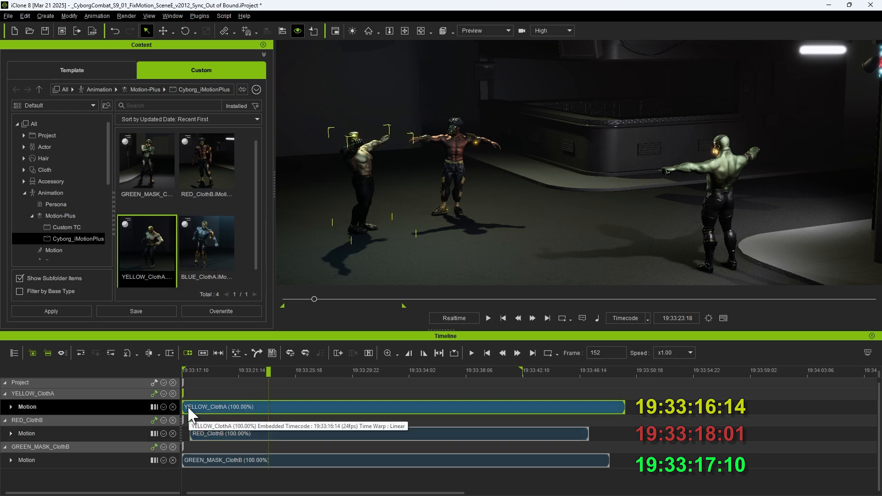
Align the YELLOW_ClothA and GREEN_MASK_ClothB clips to their embedded timecodes
right_click(223, 407)
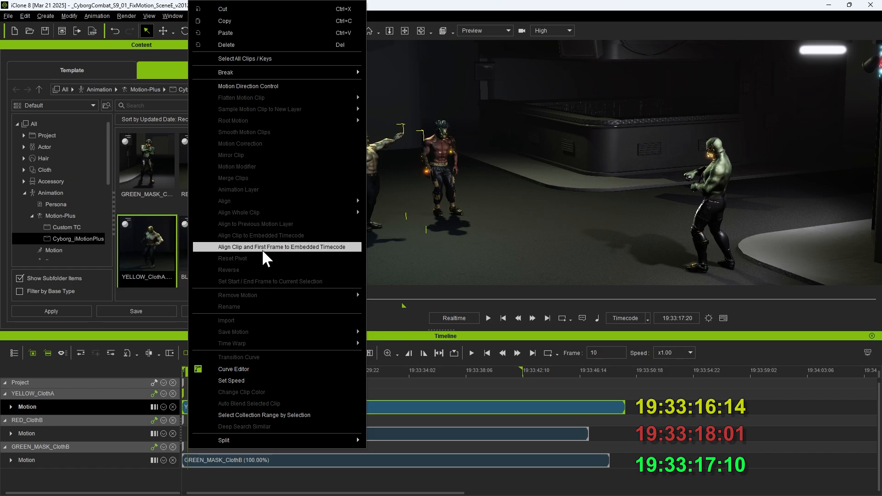
left_click(273, 246)
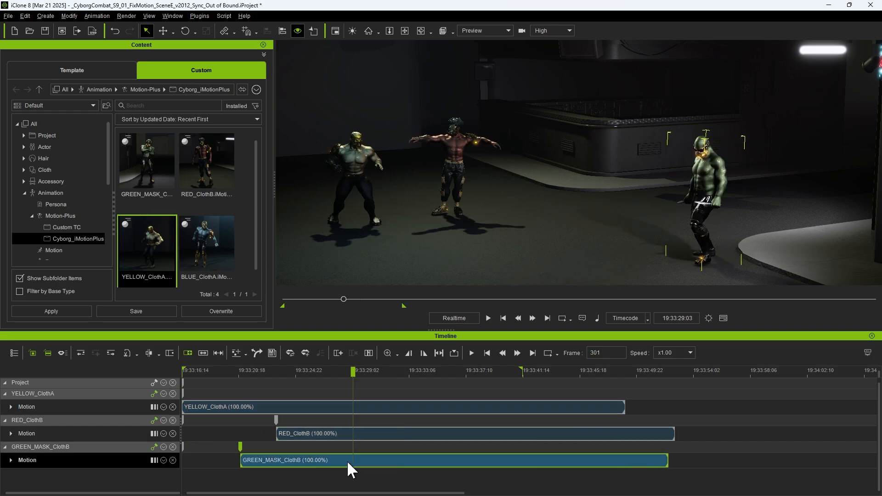
right_click(351, 467)
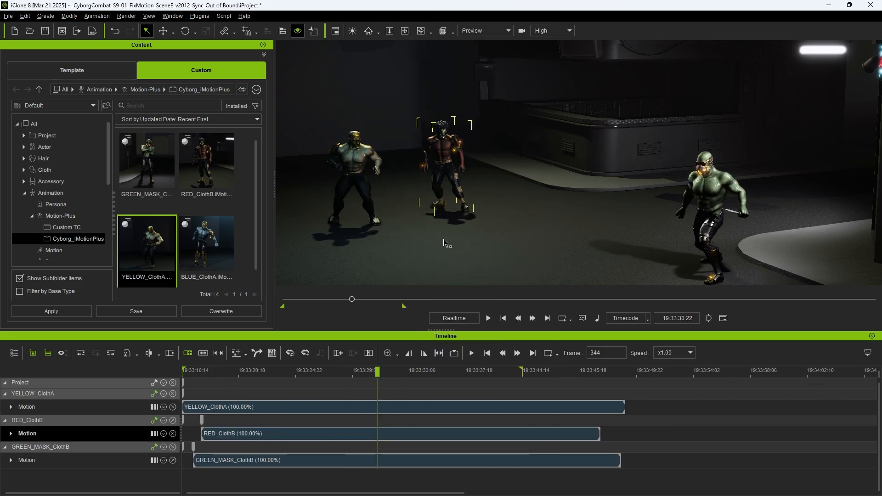
mouse_move(435, 408)
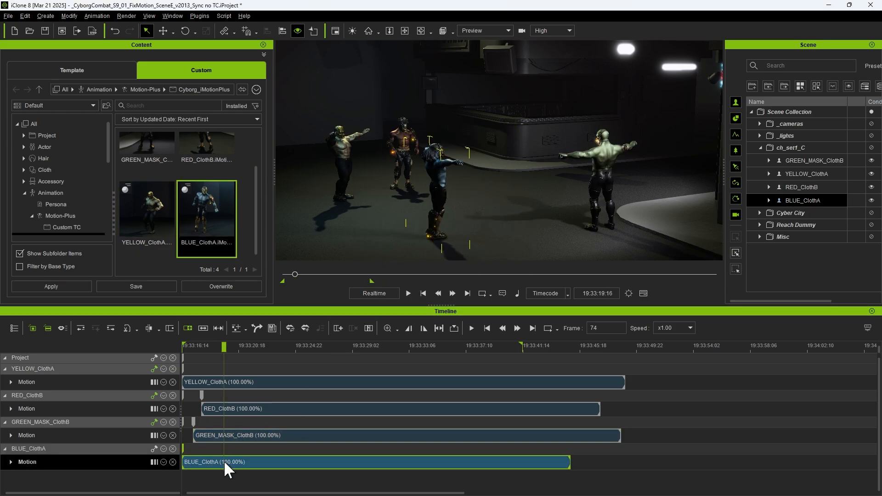
Bring up clip options for the BLUE_ClothA motion in the v2013 project
right_click(228, 466)
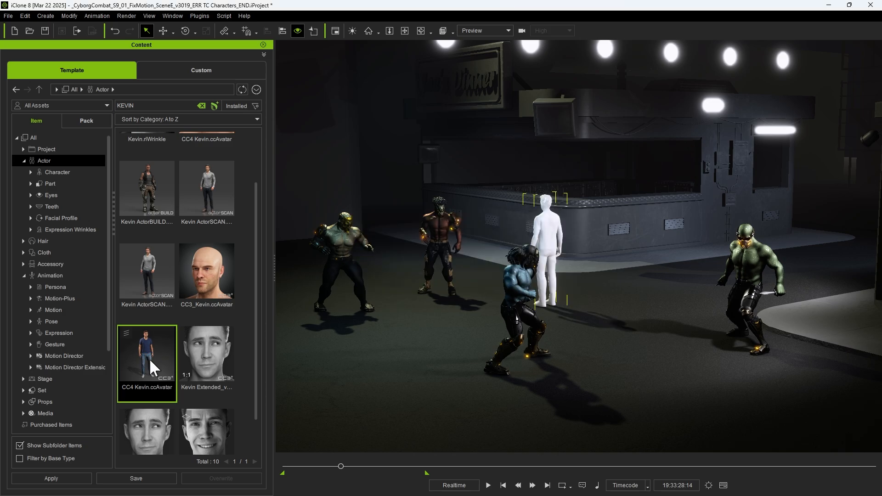
Check Kevin Run Away's content info in Custom TC and apply the run to Kevin
left_click(201, 70)
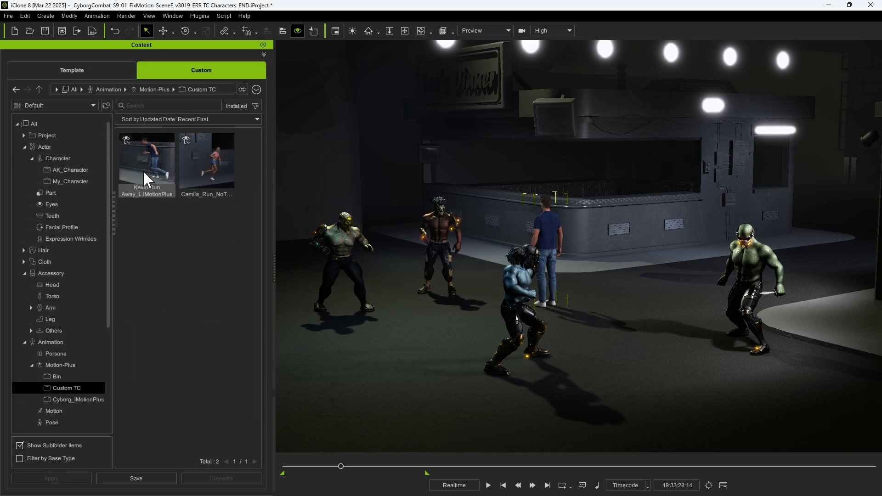
right_click(146, 159)
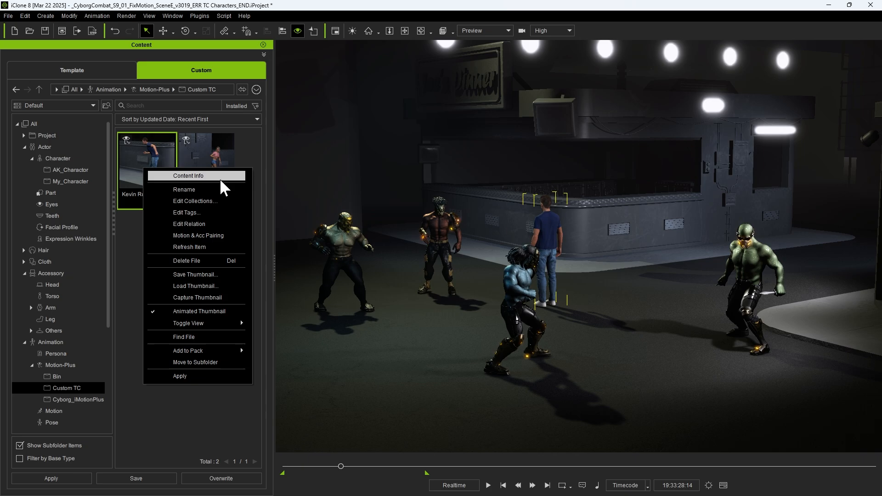
left_click(187, 176)
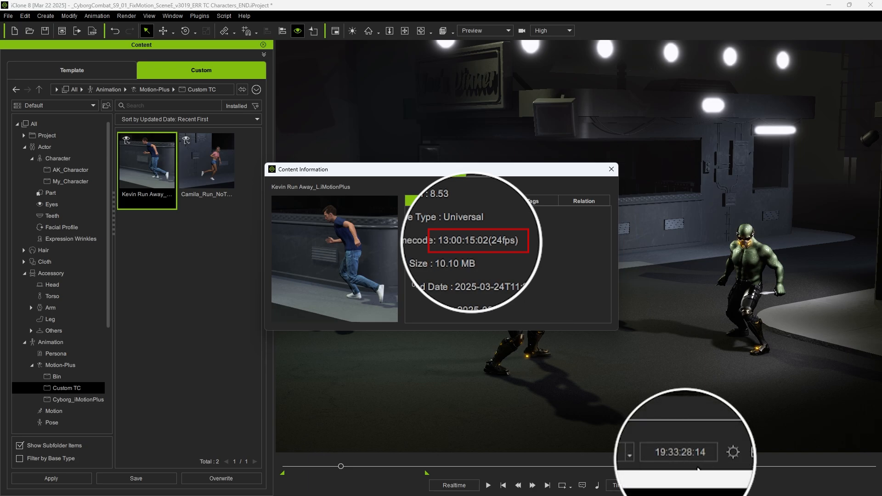
left_click(609, 169)
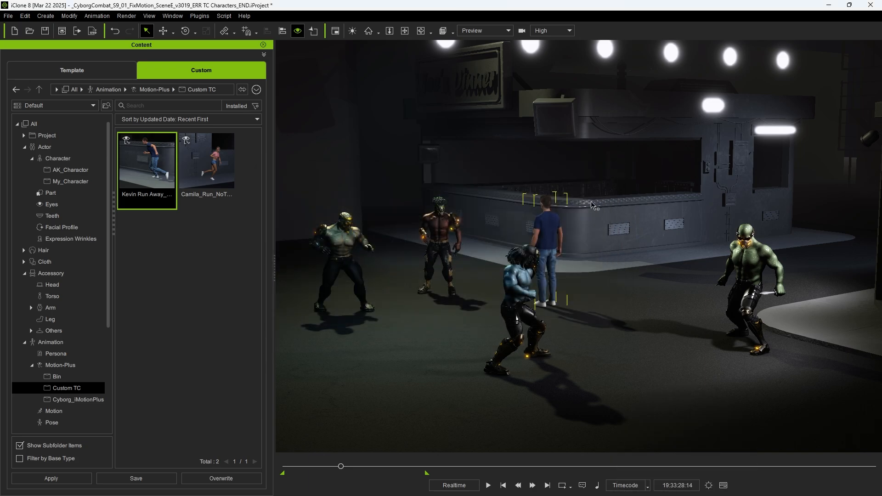
left_click_drag(146, 162, 573, 270)
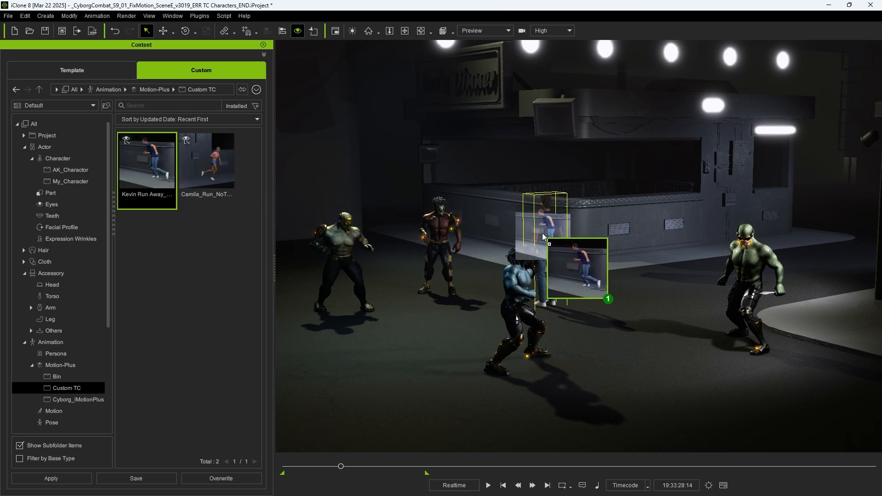
left_click(71, 69)
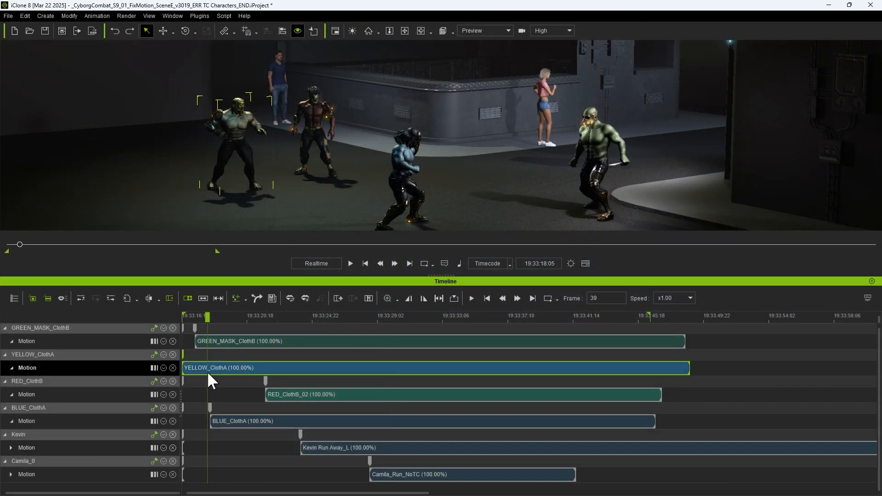
Align the clips via YELLOW_ClothA to embedded timecode and view the failed clips
right_click(208, 367)
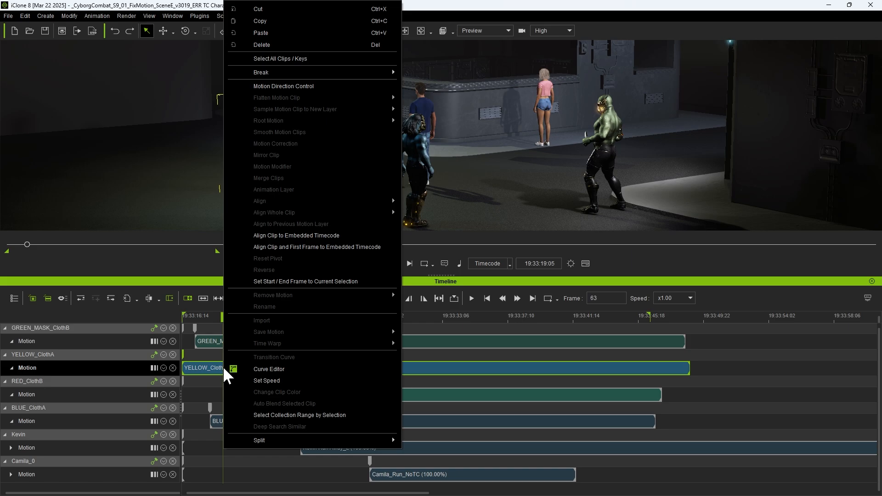
mouse_move(313, 247)
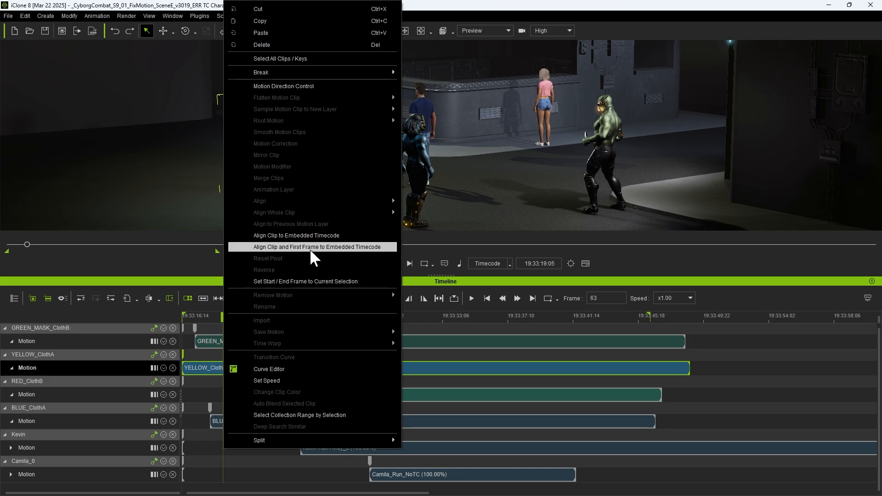
left_click(322, 246)
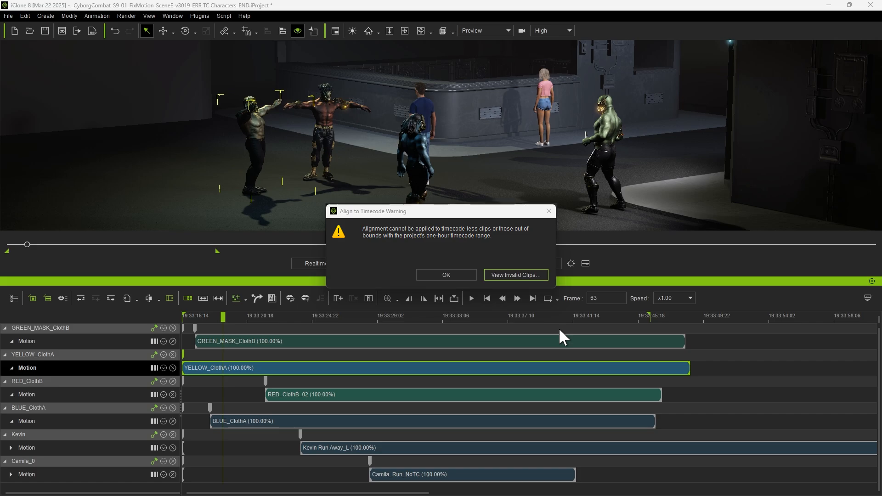
left_click(514, 274)
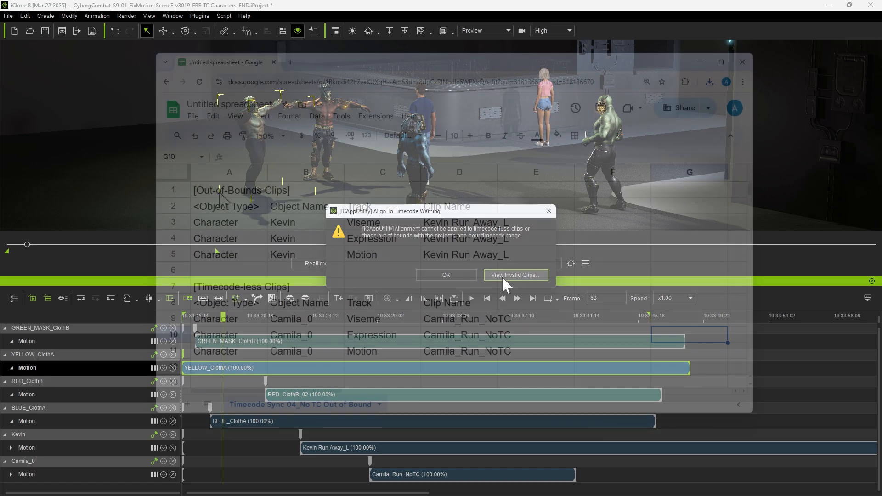
left_click(446, 274)
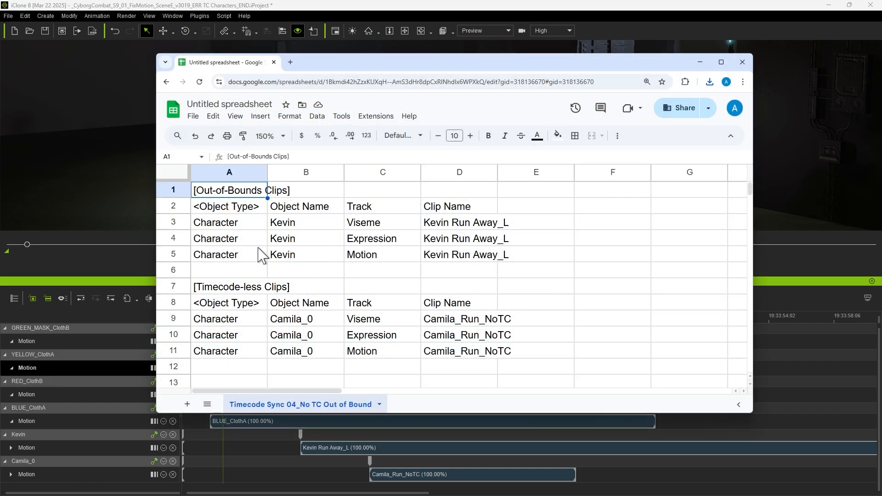
mouse_move(313, 240)
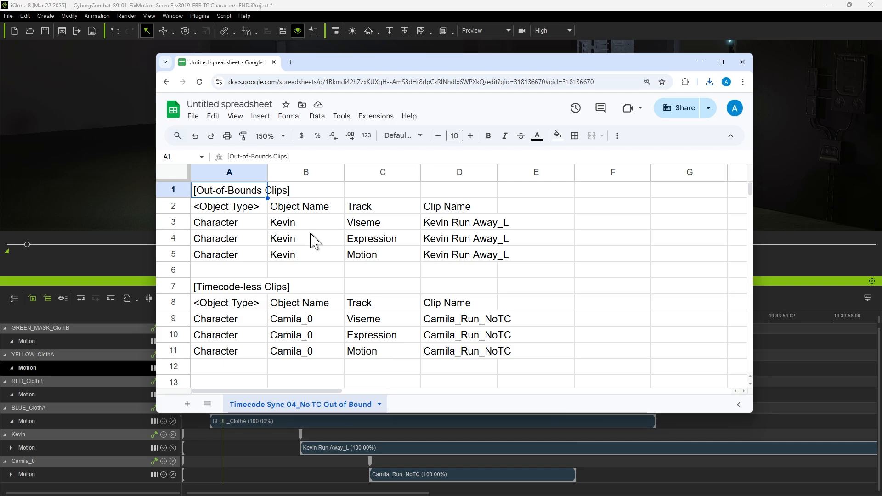
left_click(241, 287)
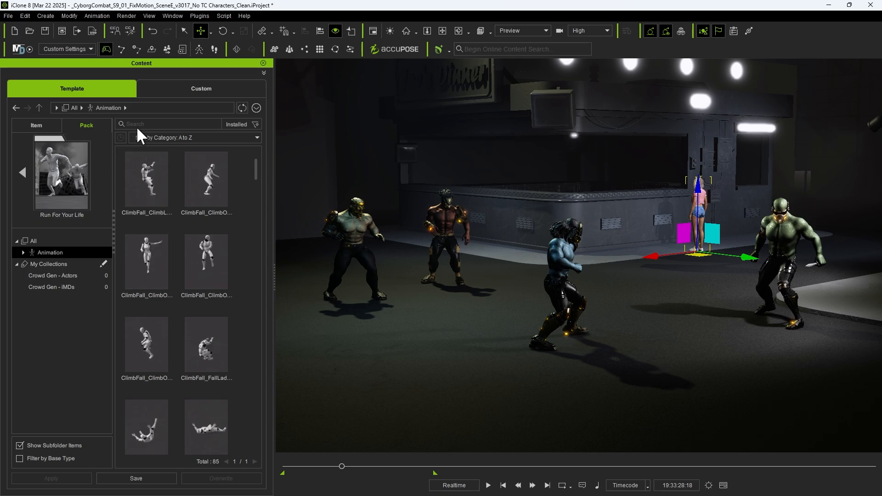
Search the animation library for 'tex' to find FirstReact_TextRun_F for Camila
type("text")
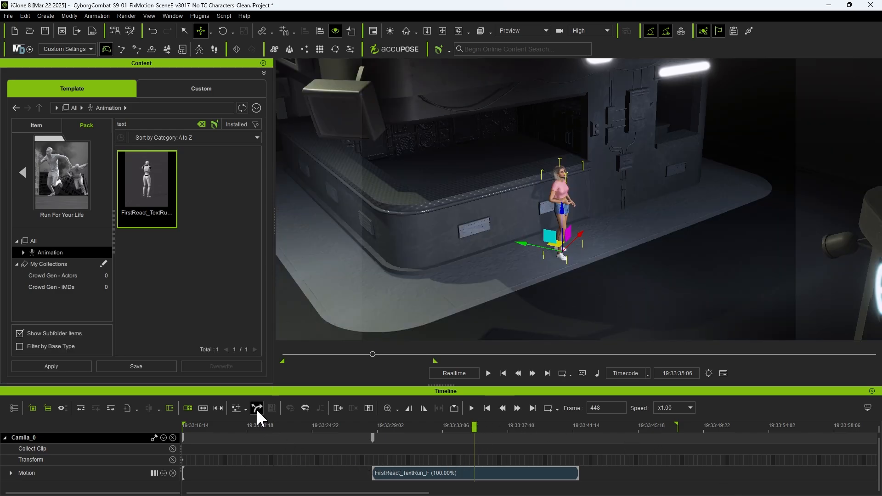
Align Camila's text-run clip to the previous clip and place the playhead for splitting
left_click(256, 408)
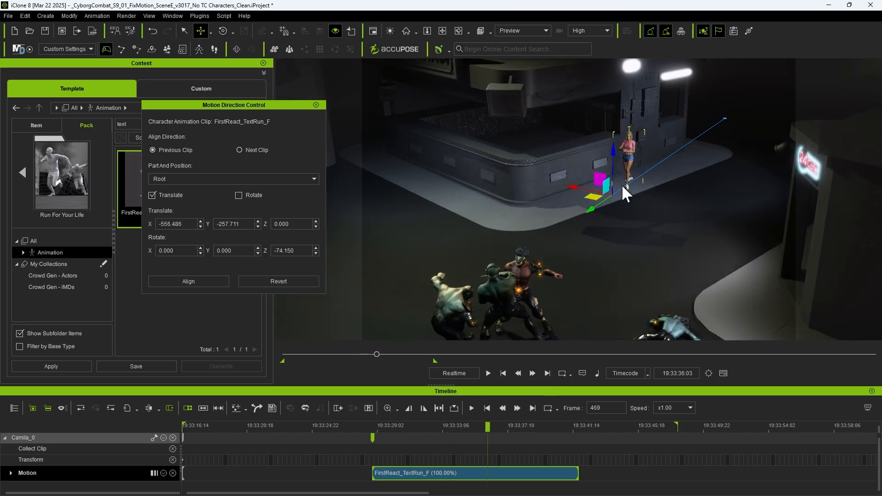
left_click(487, 373)
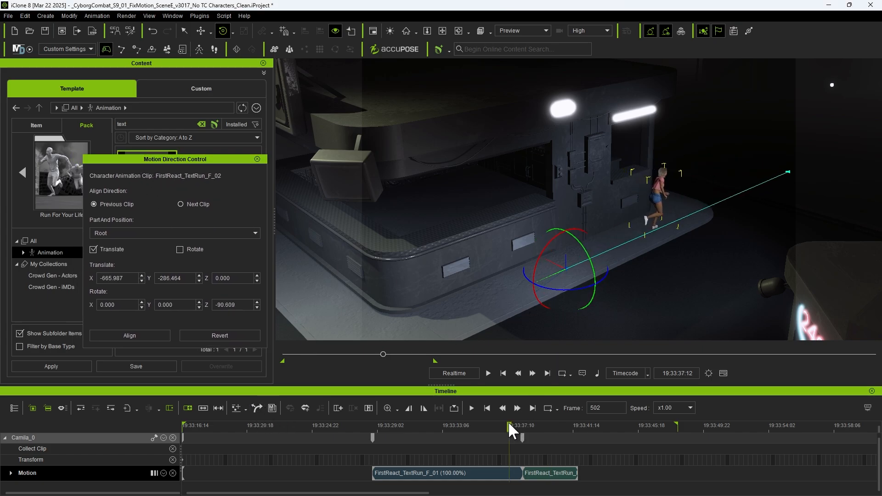
left_click(486, 373)
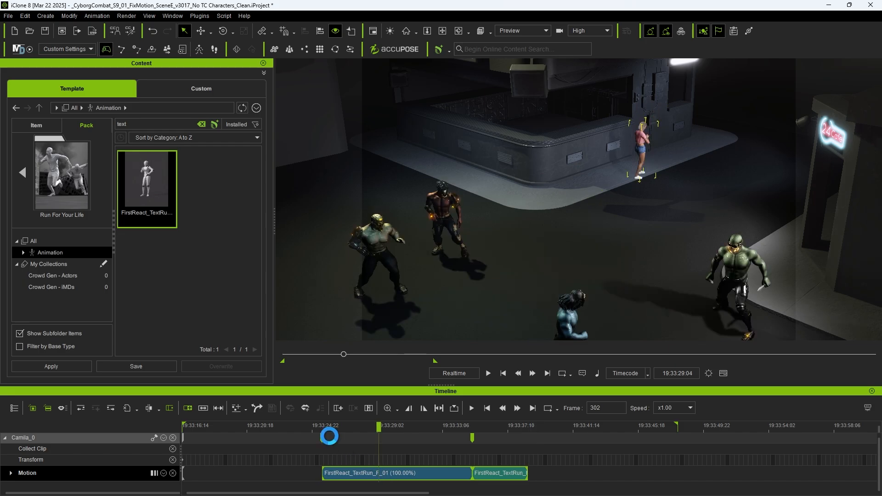
left_click(486, 373)
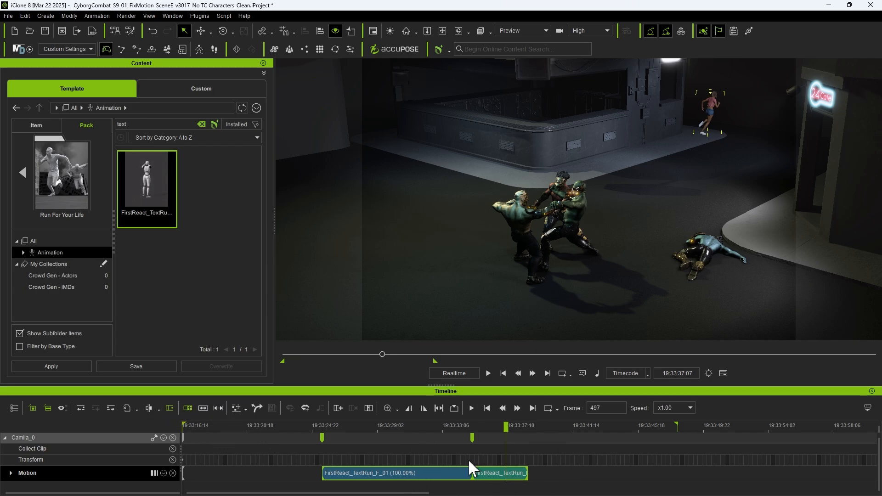
mouse_move(456, 483)
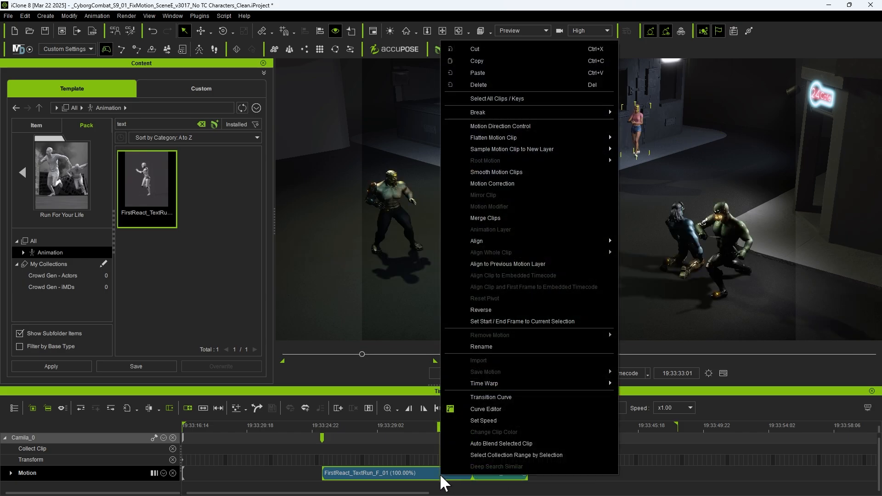
mouse_move(532, 462)
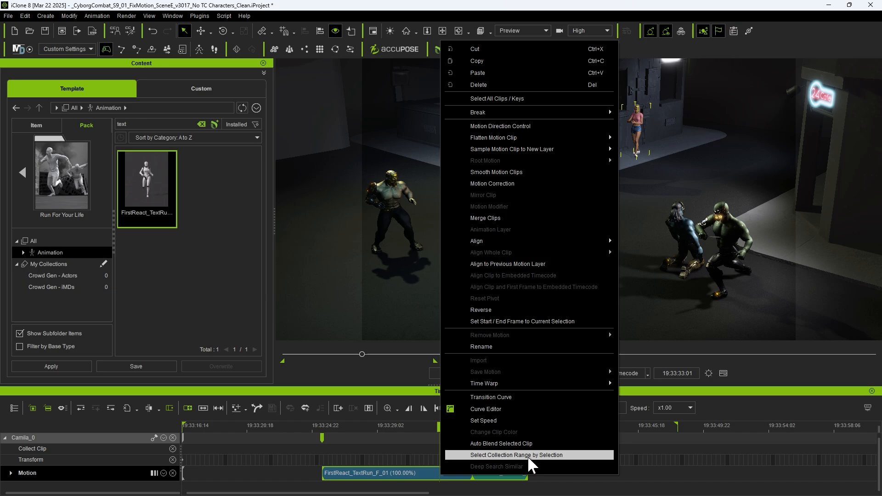
Collect both run clips into one range and save it as a TC MotionPlus motion
left_click(514, 455)
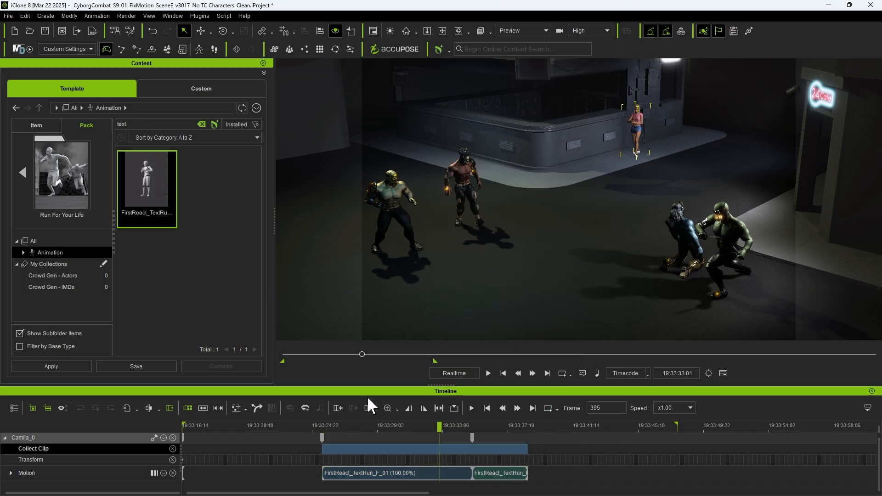
mouse_move(447, 464)
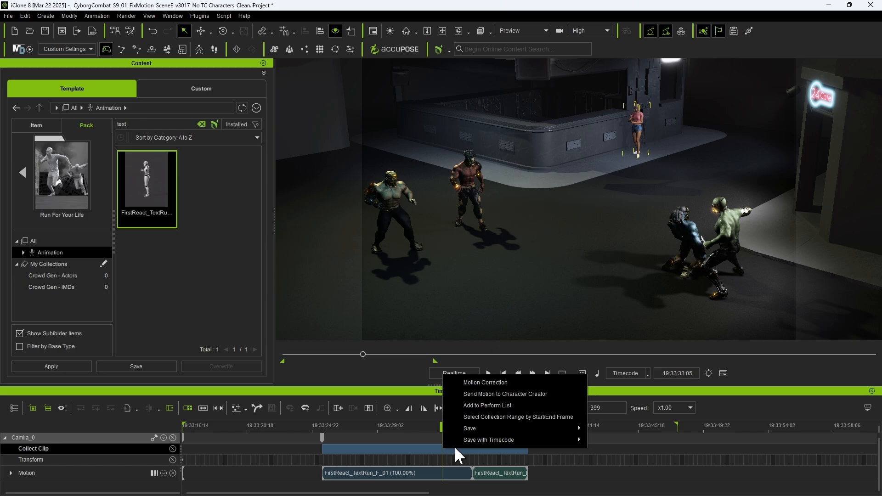
mouse_move(487, 439)
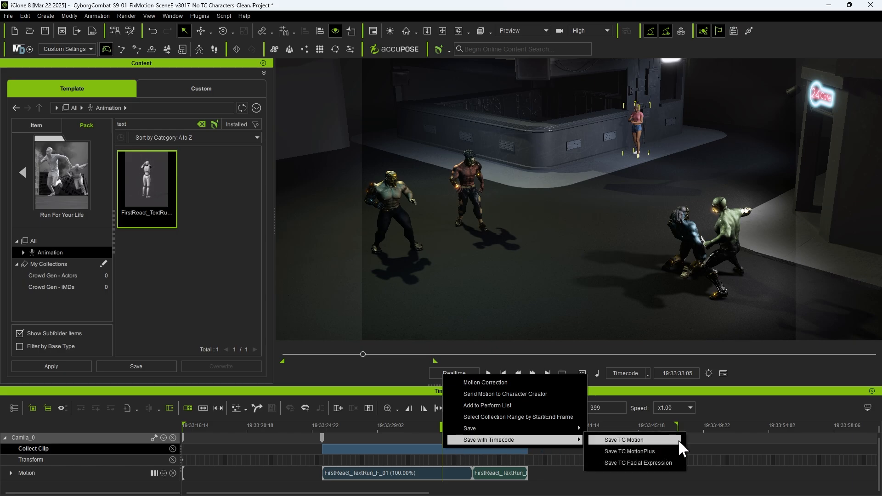
mouse_move(637, 462)
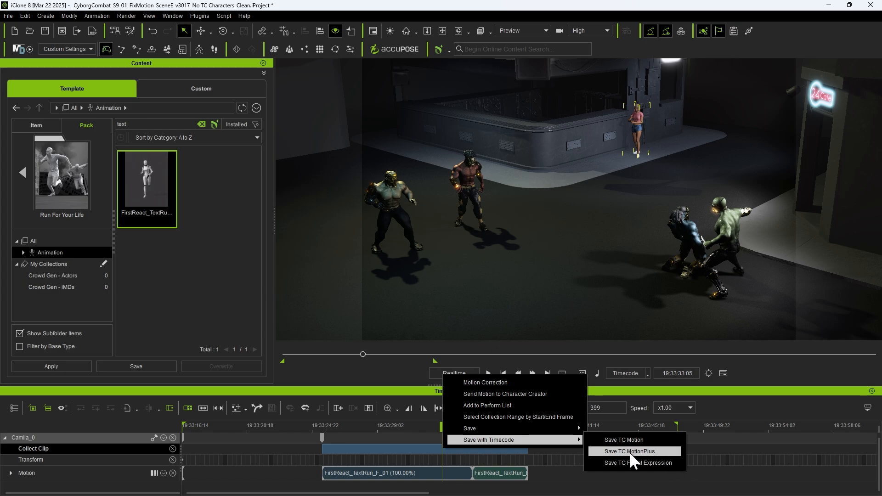
left_click(631, 450)
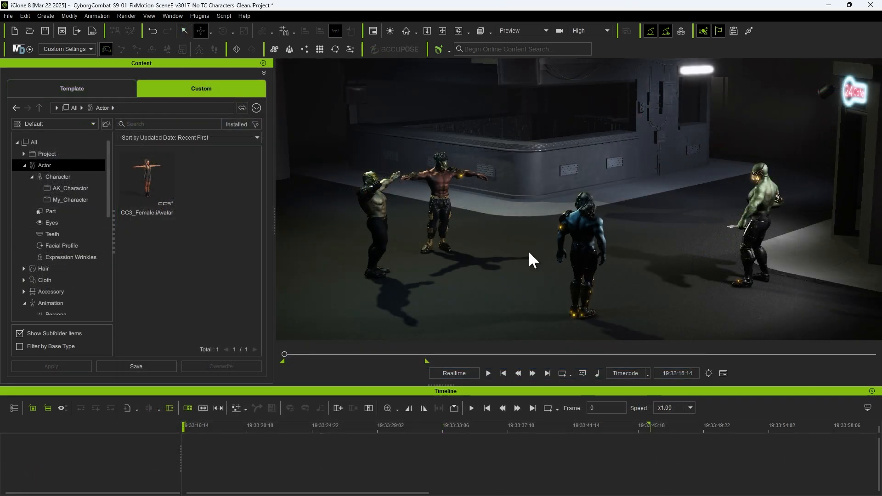
Apply Camila_Run_with TC from Custom TC and align the clip to its embedded timecode
left_click(146, 177)
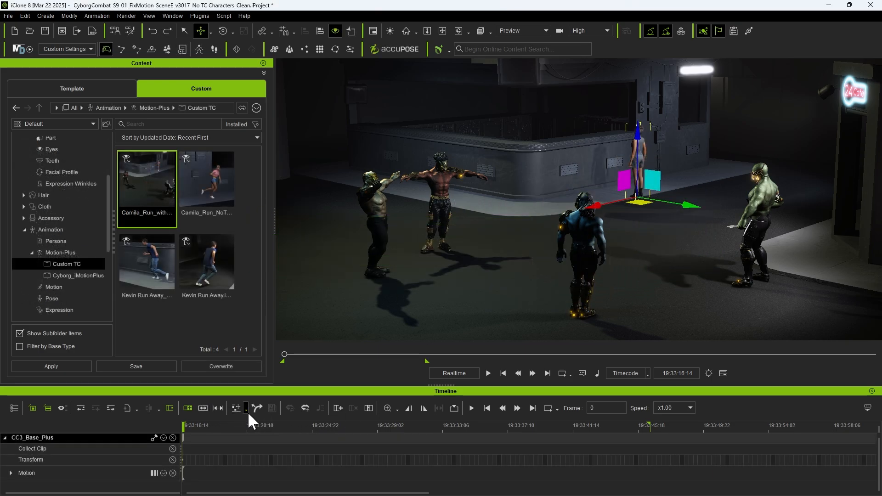
left_click(256, 407)
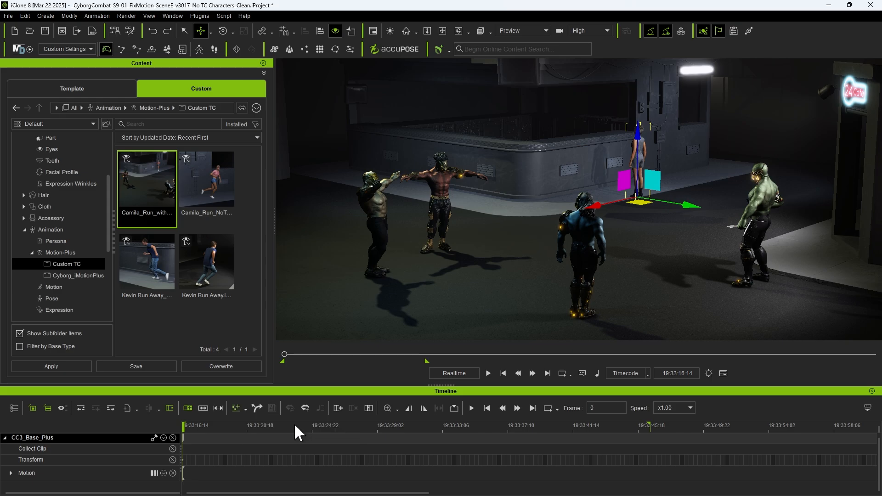
mouse_move(246, 408)
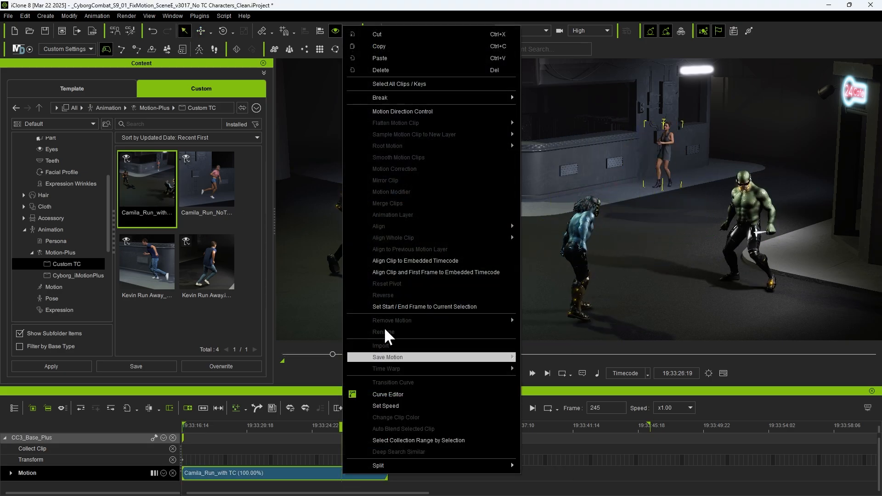
left_click(493, 270)
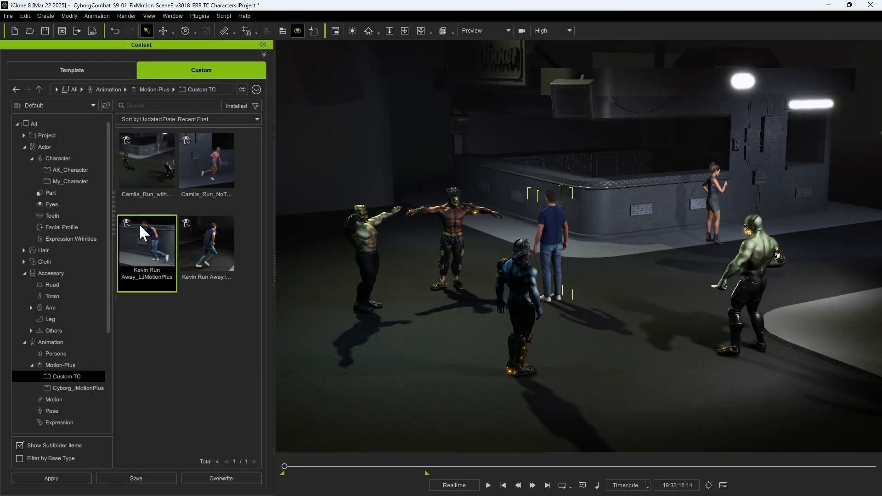
Read Kevin Run Away_L's embedded timecode 13:00:15:02 at 24 fps in Content Info
right_click(146, 239)
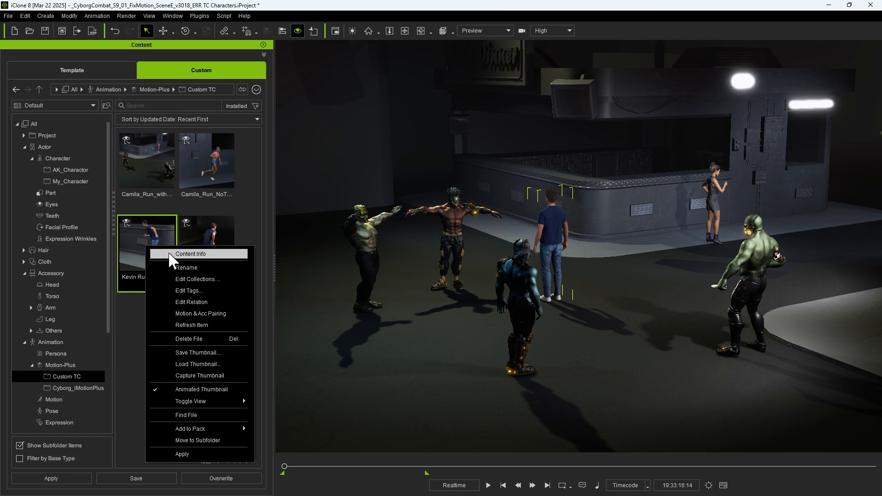
left_click(191, 254)
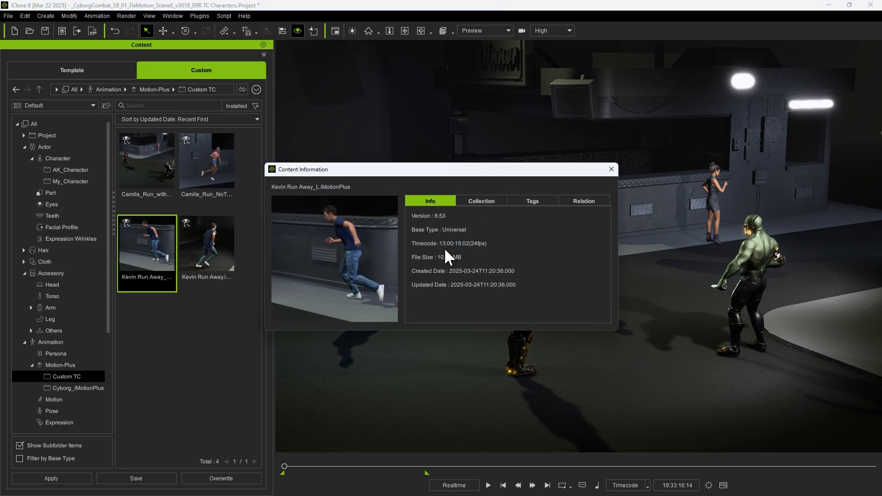
left_click(610, 169)
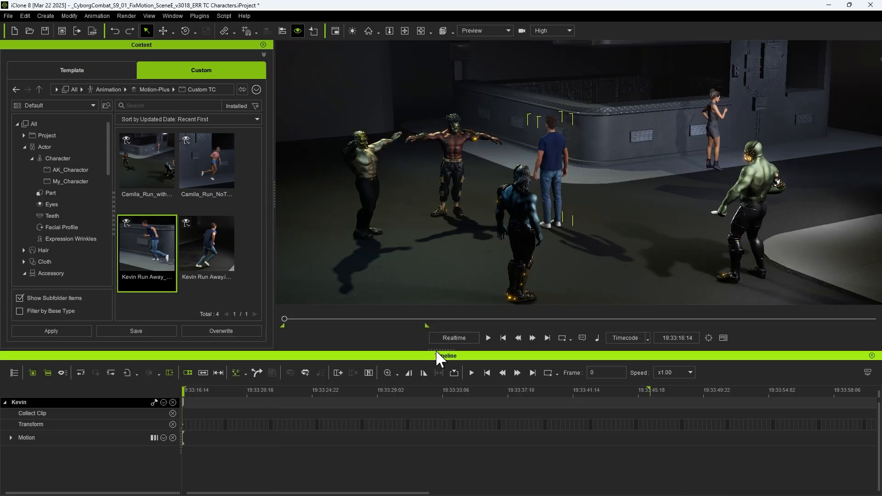
Apply Kevin Run Away_L, break it to Kevin Run Away_L_02_01 and set the collect range over it
left_click(242, 372)
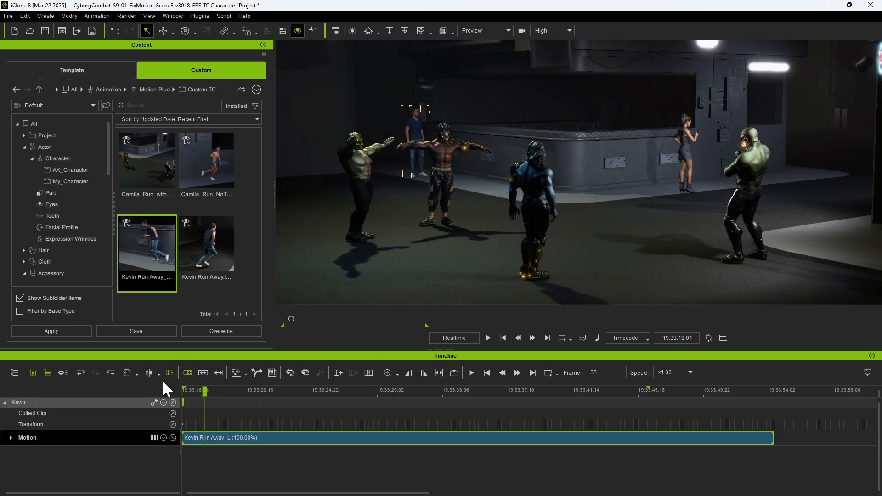
left_click(453, 372)
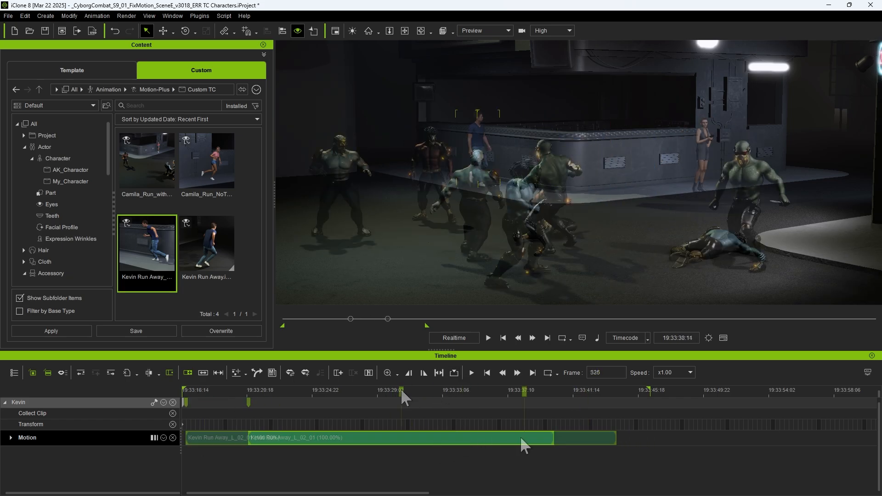
right_click(523, 437)
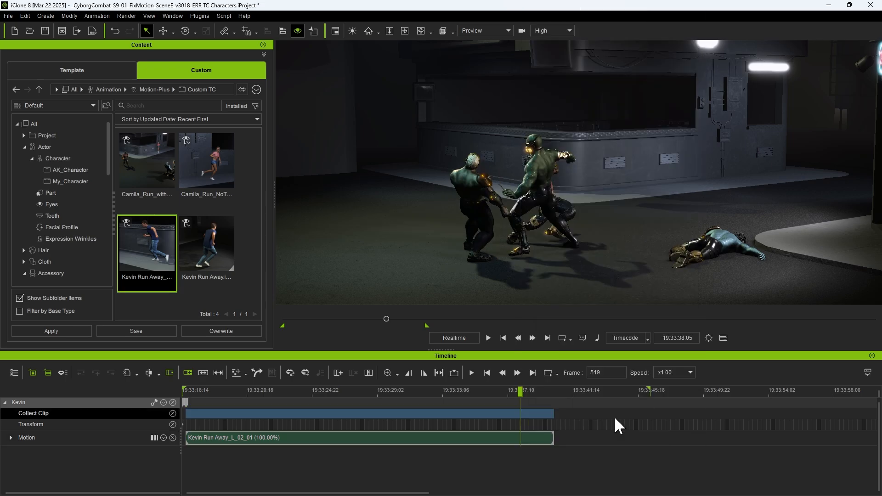
right_click(421, 413)
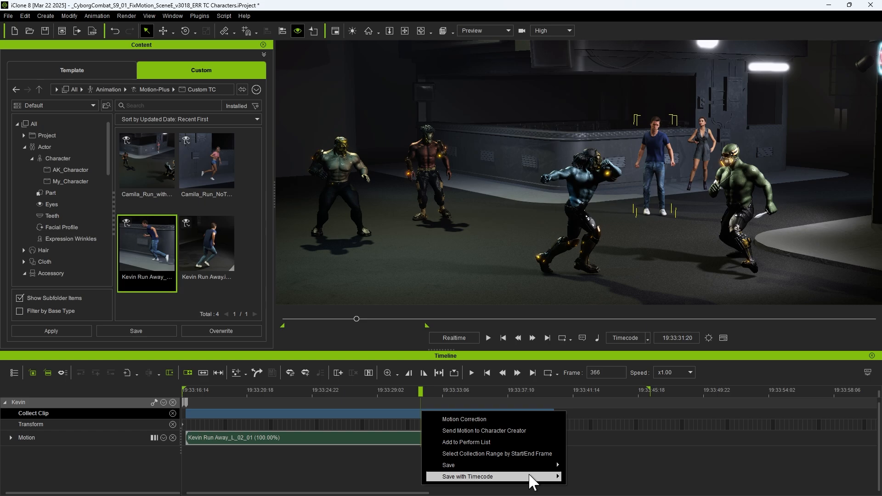
mouse_move(466, 476)
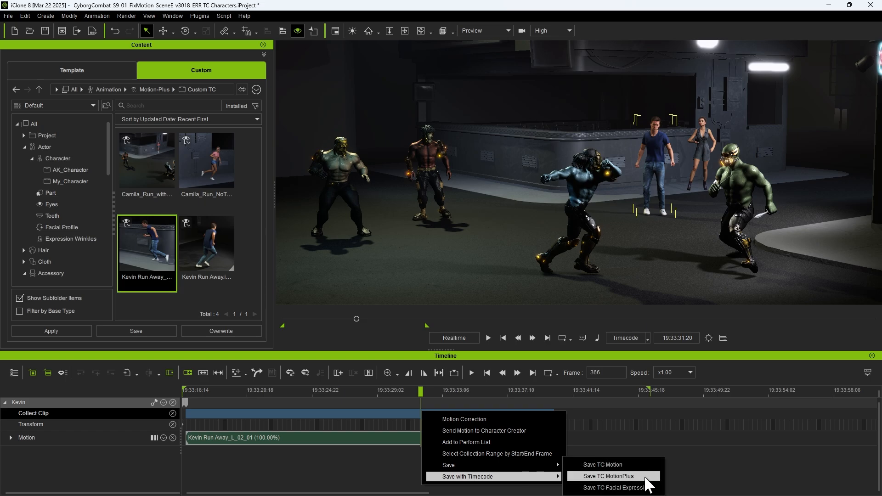
Save the collected clip as TC MotionPlus Kevin Run Away_L_Correct TC in Custom TC
left_click(607, 476)
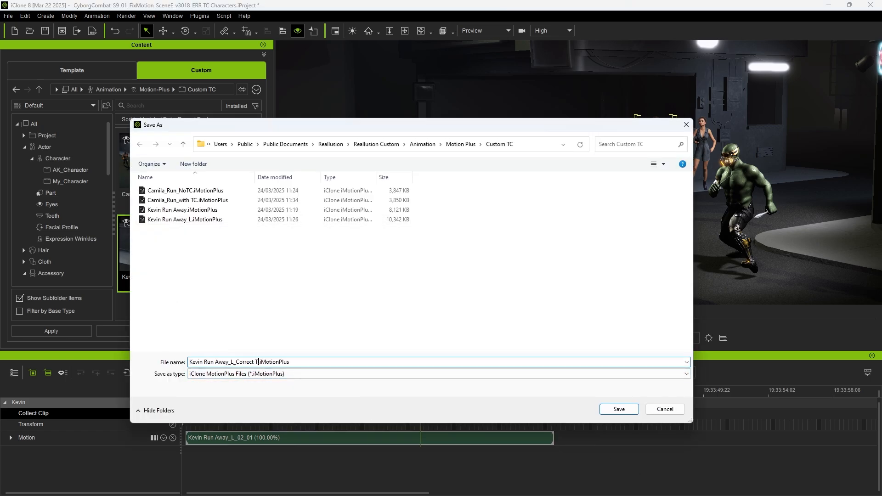
left_click(617, 409)
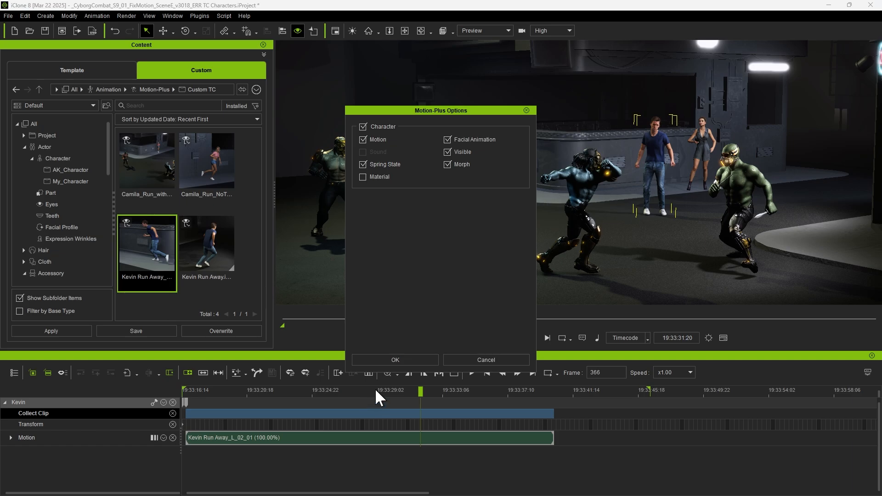
left_click(393, 359)
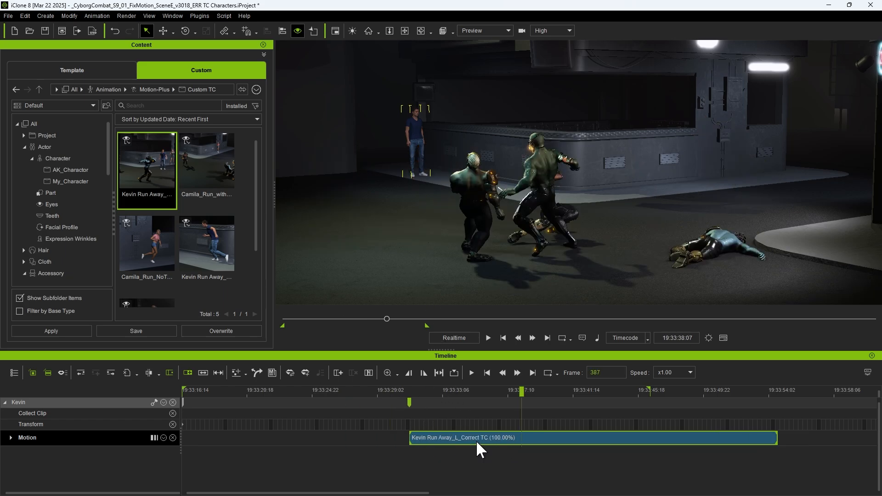
Align Kevin Run Away_L_Correct TC so it starts at 19:33:16:14 via embedded timecode
right_click(478, 437)
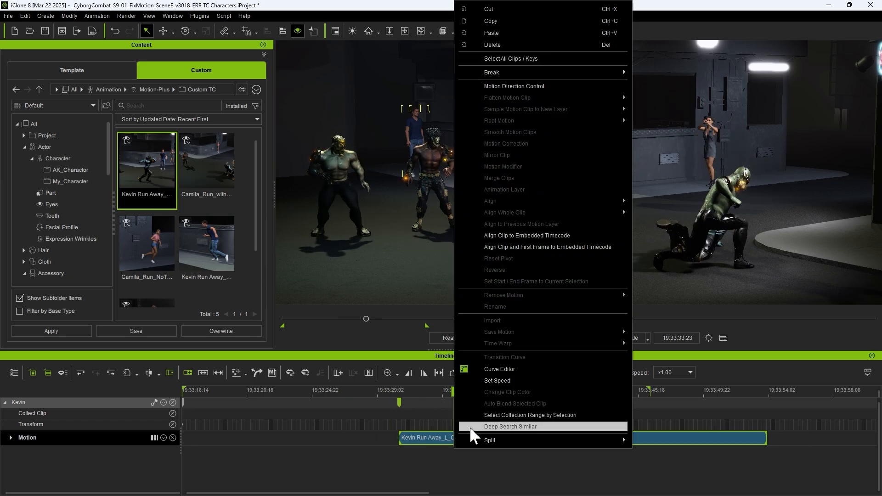
mouse_move(527, 235)
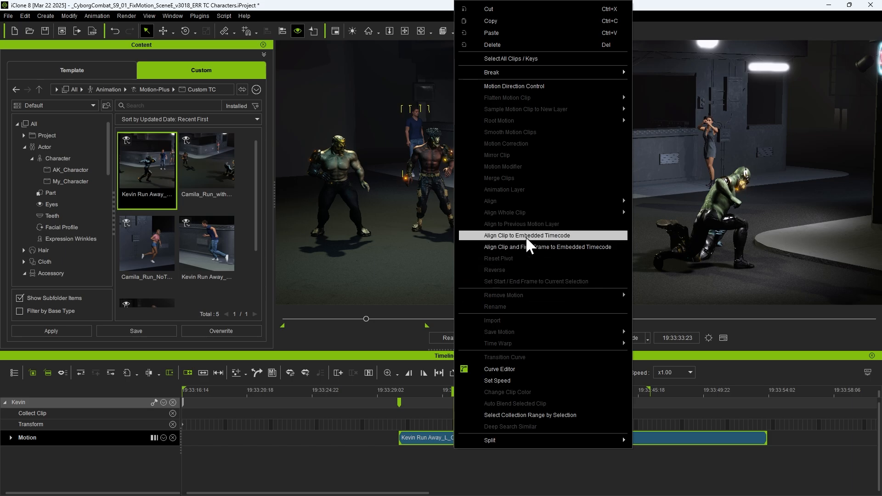
left_click(525, 235)
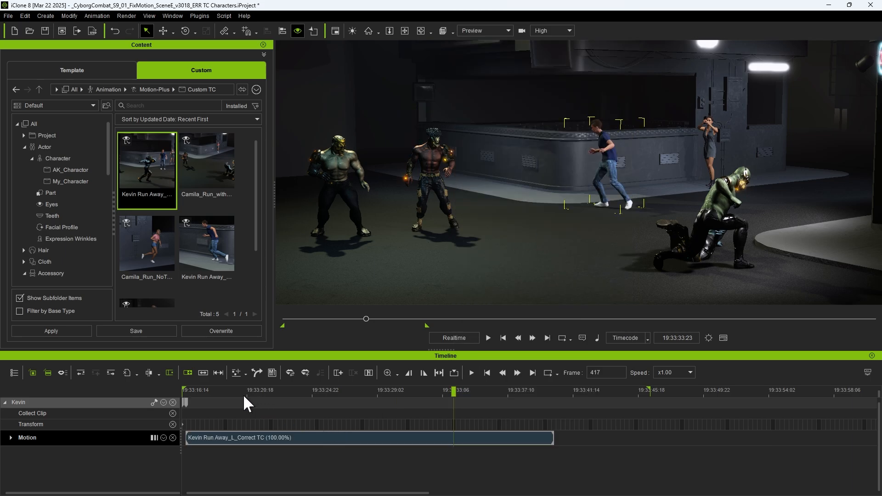